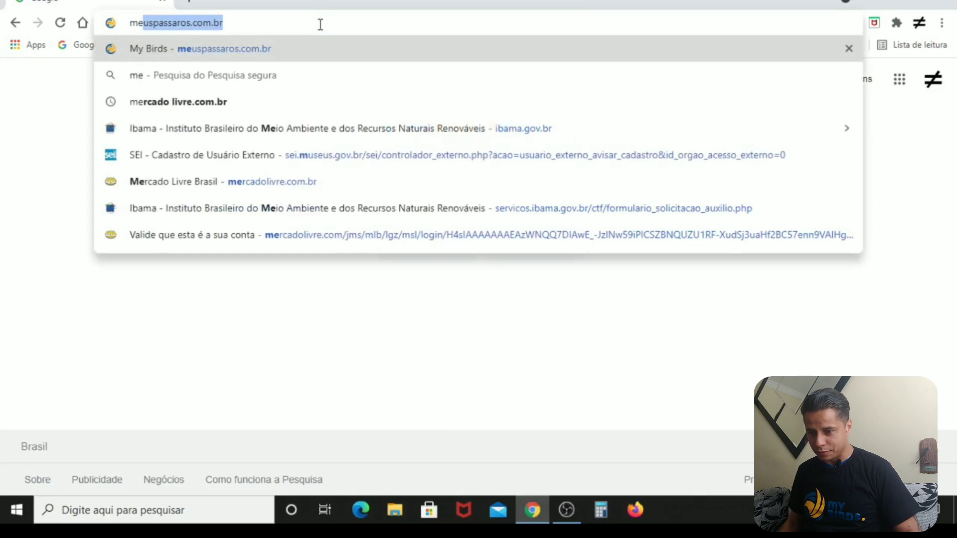
- Go to mybirds.online, scroll through the Recursos features section, and return to the top
{"action": "key", "text": "Enter"}
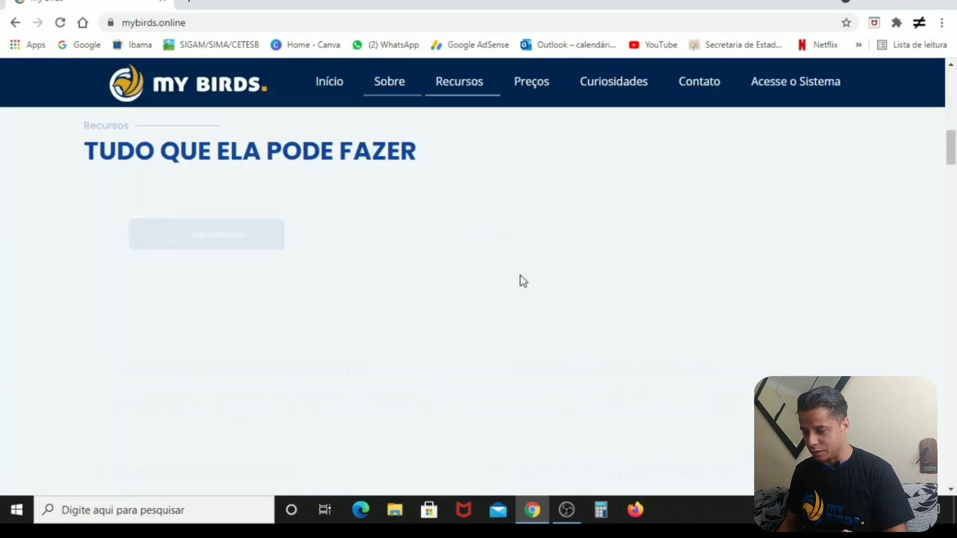
{"action": "scroll", "scroll_direction": "down", "scroll_amount": 3}
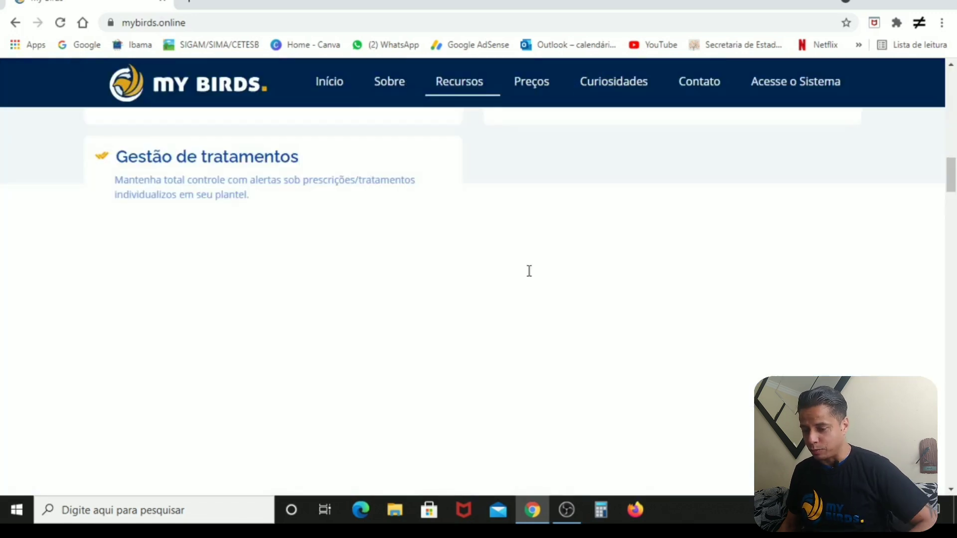
{"action": "scroll", "scroll_direction": "up", "scroll_amount": 3}
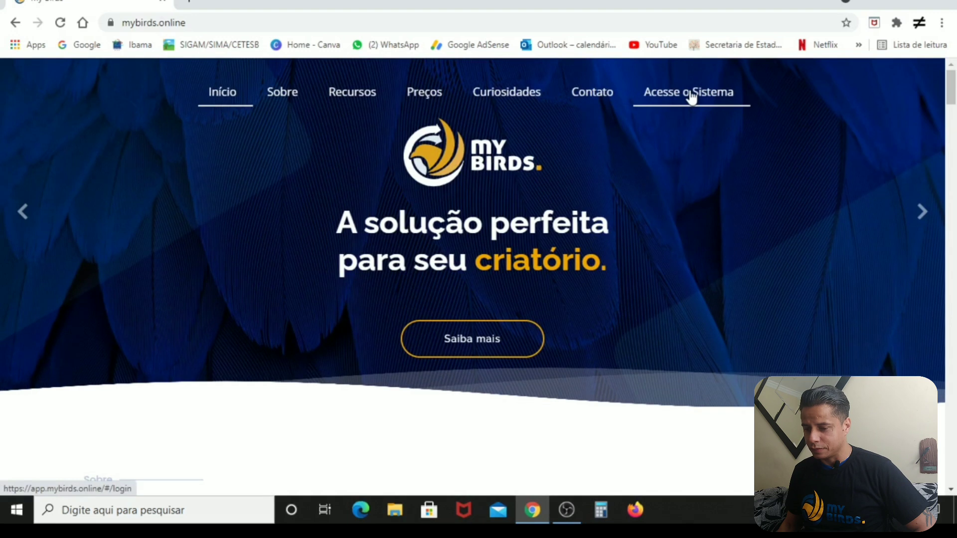
- Open the system login page and enter the account e-mail in the user field
{"action": "left_click", "coordinate": [692, 93]}
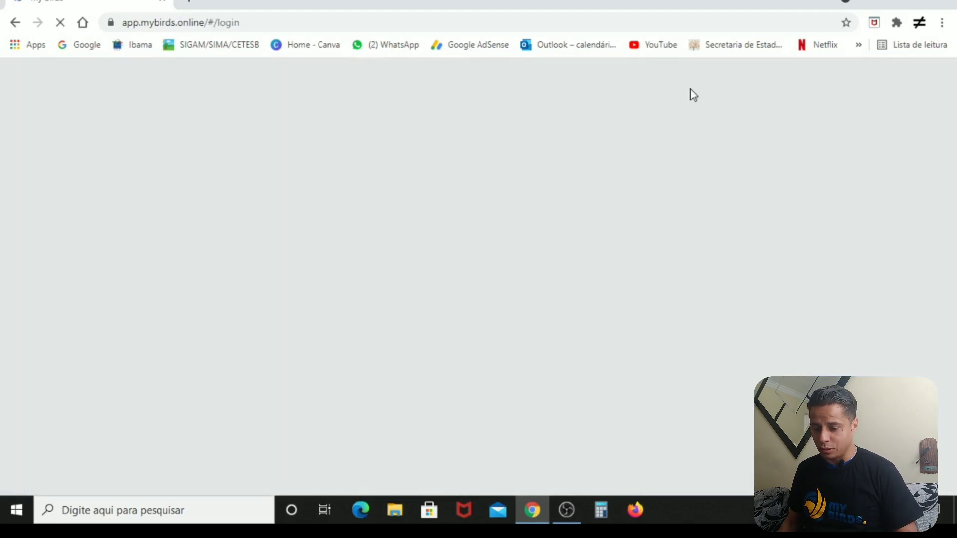
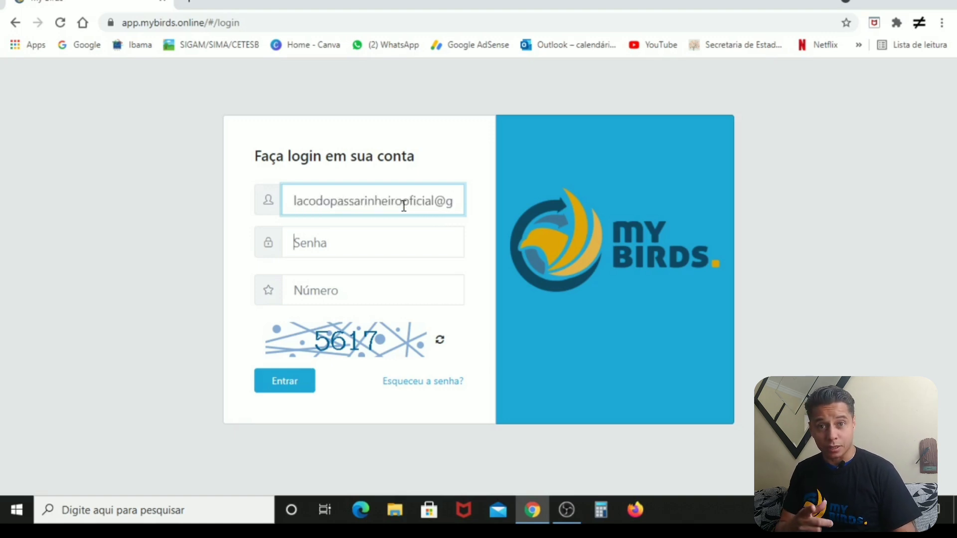
{"action": "left_click", "coordinate": [371, 242]}
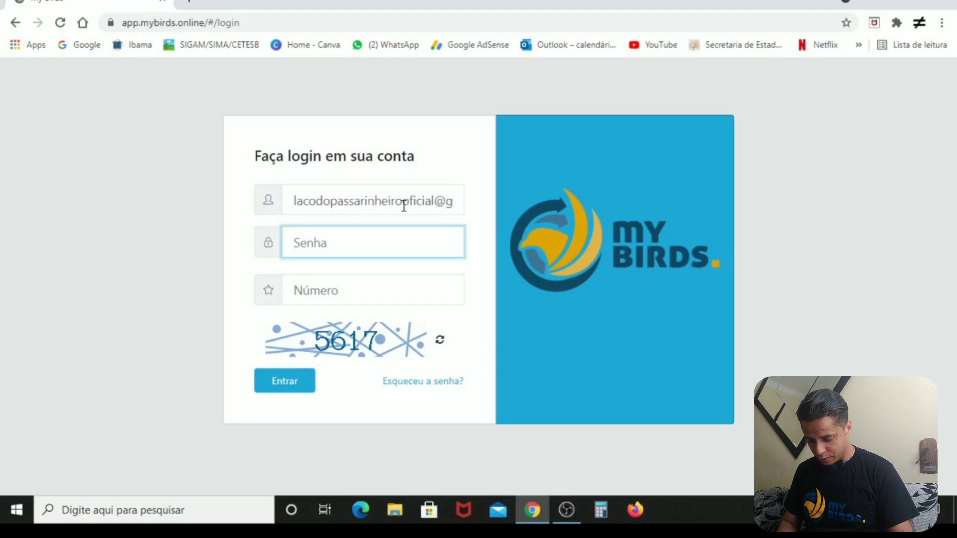
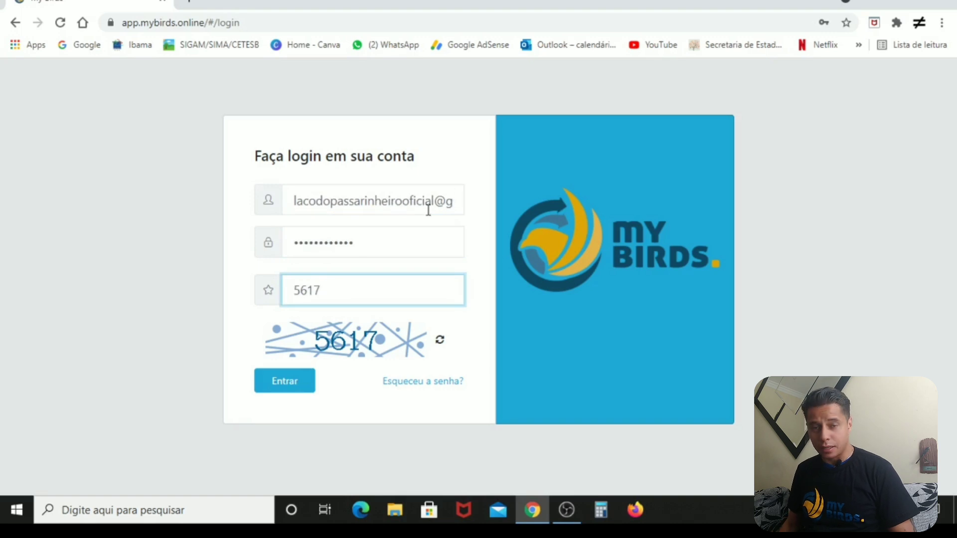
{"action": "left_click", "coordinate": [284, 381]}
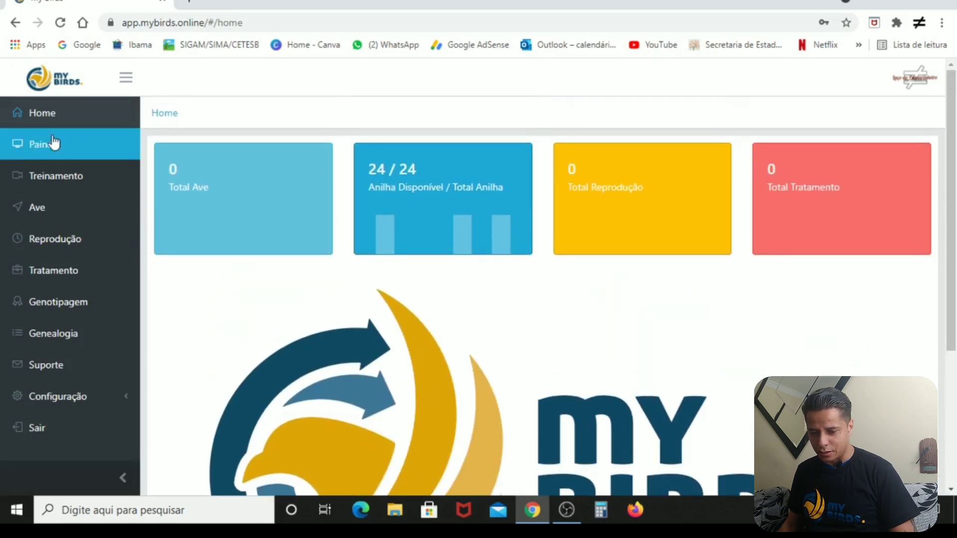
{"action": "mouse_move", "coordinate": [60, 273]}
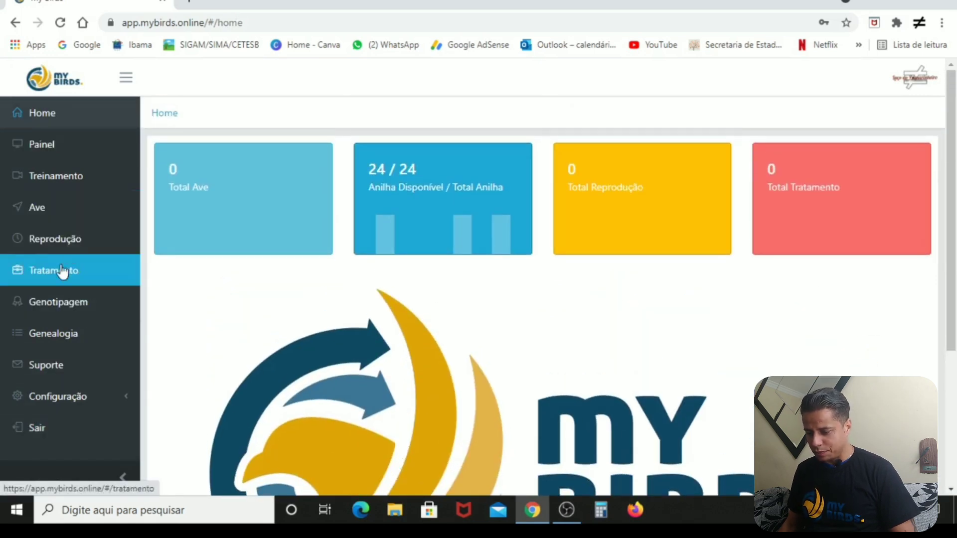
- Scroll the Home dashboard and open the profile avatar's account menu
{"action": "scroll", "scroll_direction": "down", "scroll_amount": 3}
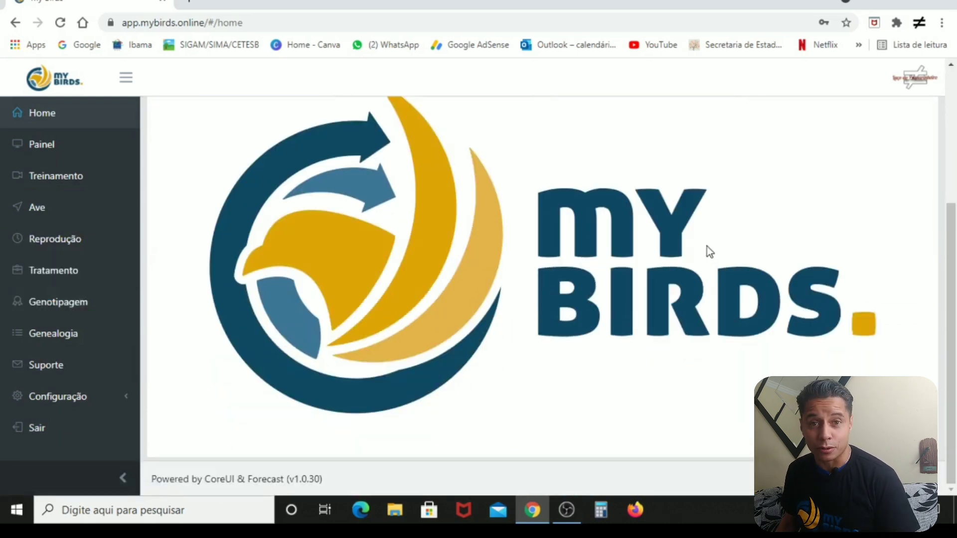
{"action": "mouse_move", "coordinate": [902, 192]}
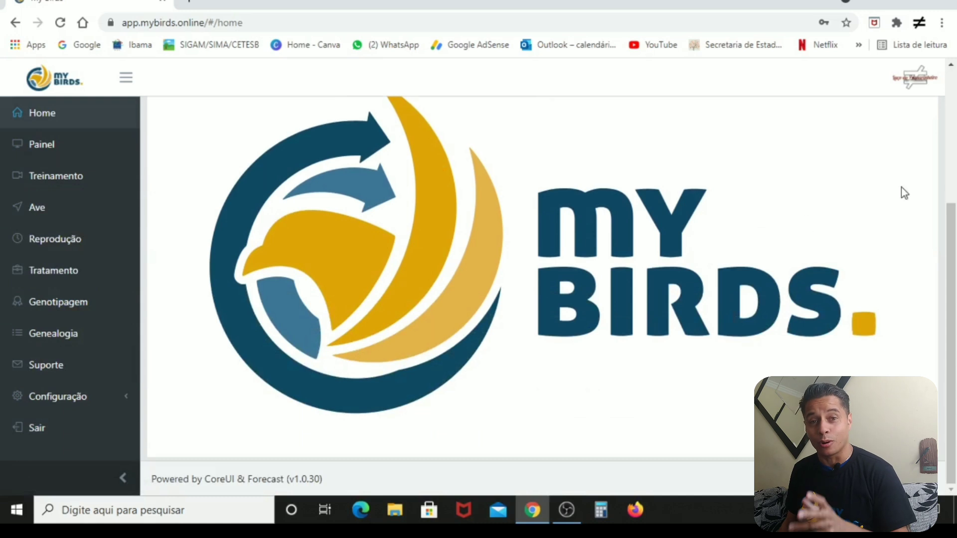
{"action": "mouse_move", "coordinate": [895, 175]}
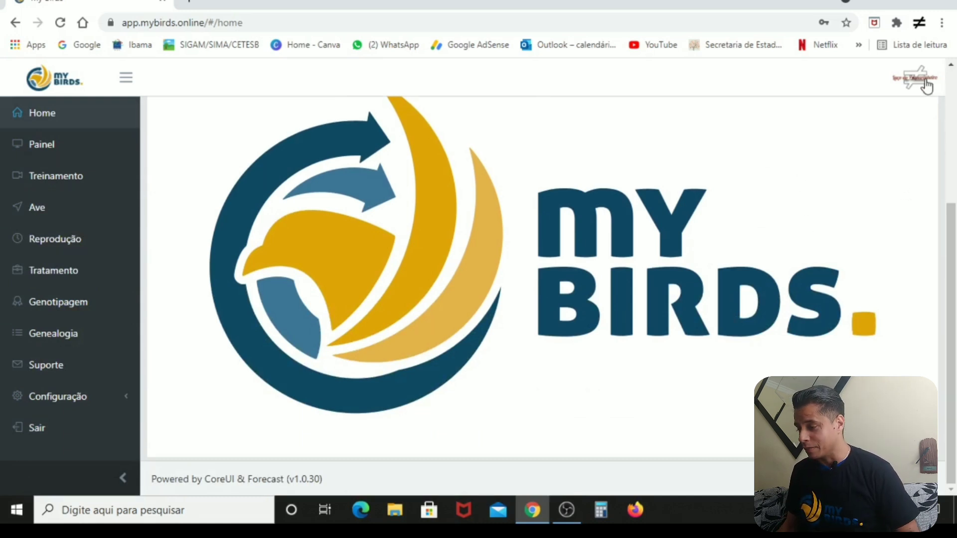
{"action": "left_click", "coordinate": [912, 79]}
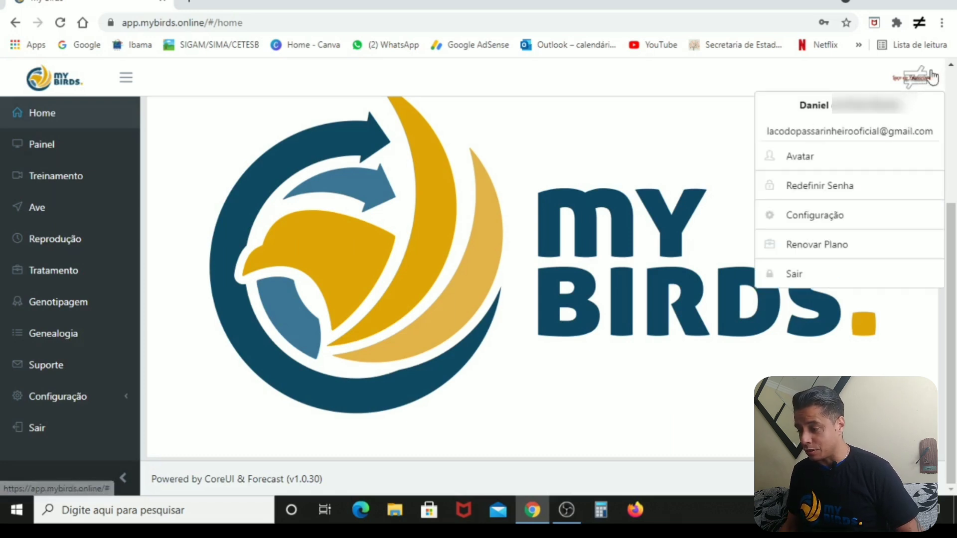
{"action": "mouse_move", "coordinate": [829, 191]}
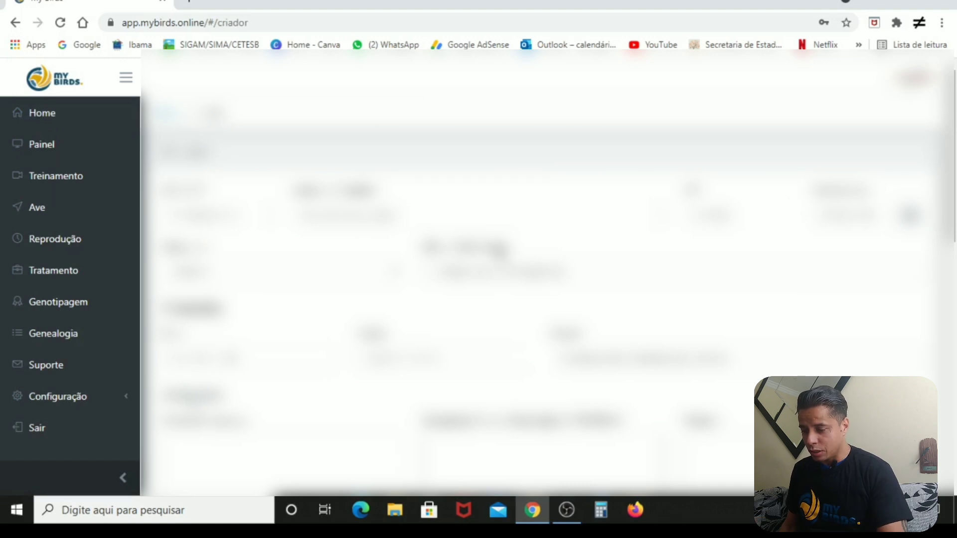
- Upload the channel logo as the Árvore Genealógica and Etiqueta images, then save
{"action": "scroll", "scroll_direction": "down", "scroll_amount": 3}
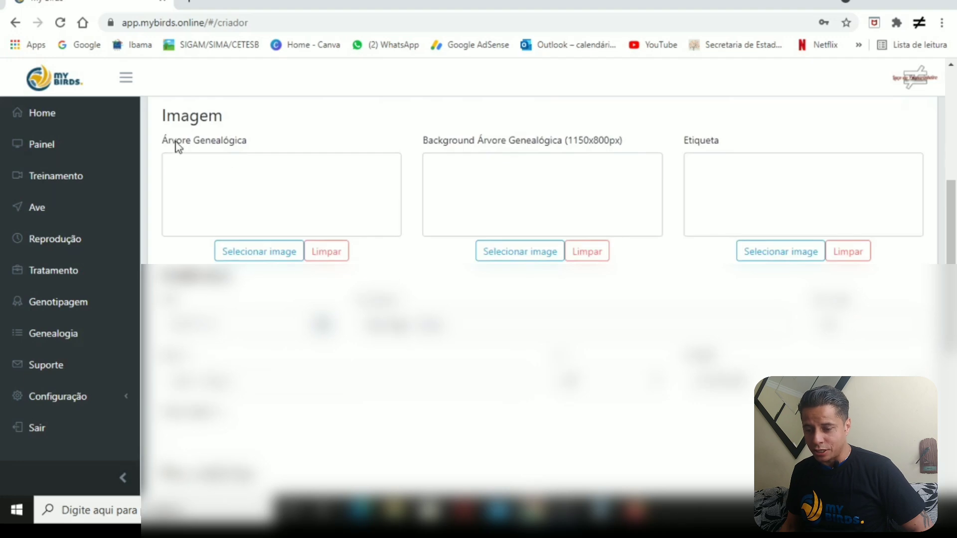
{"action": "mouse_move", "coordinate": [651, 135]}
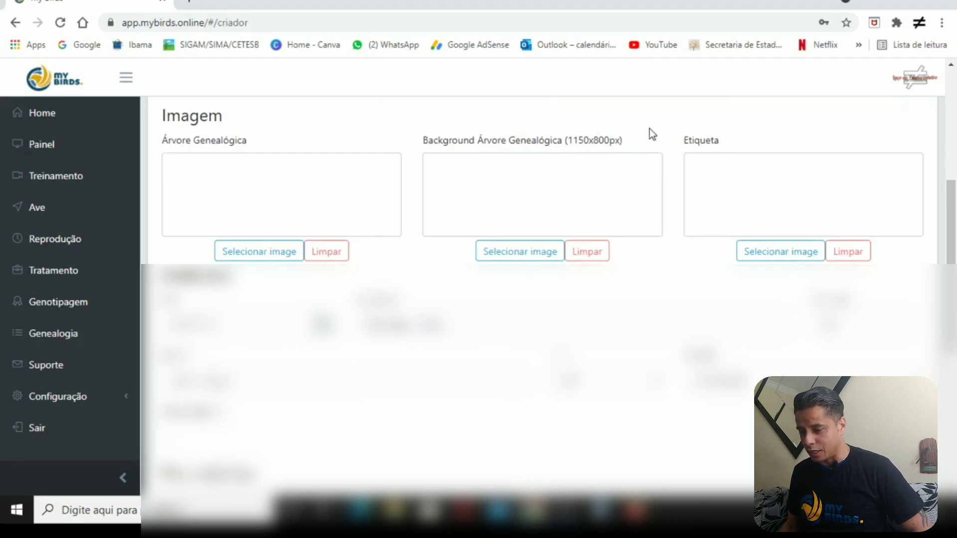
{"action": "mouse_move", "coordinate": [269, 256]}
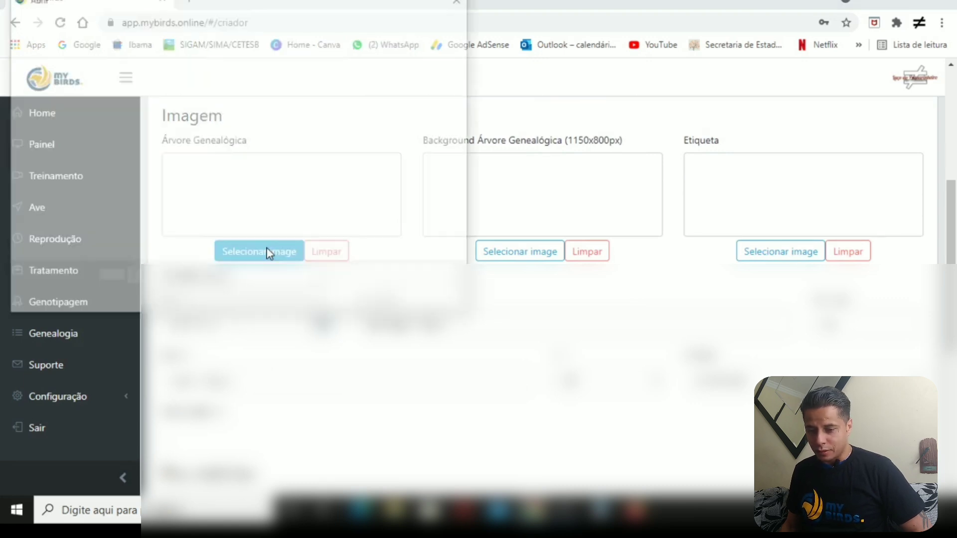
{"action": "left_click", "coordinate": [258, 251]}
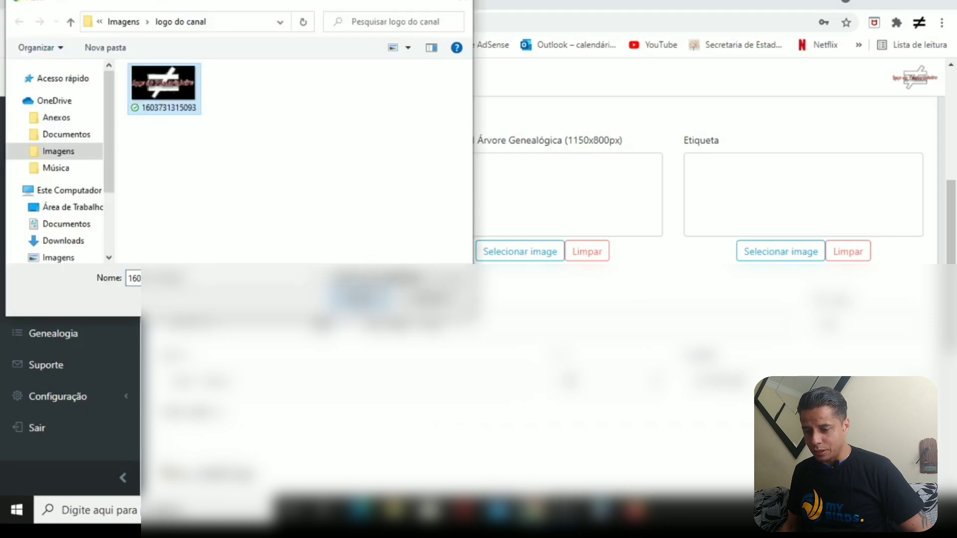
{"action": "left_click", "coordinate": [163, 88]}
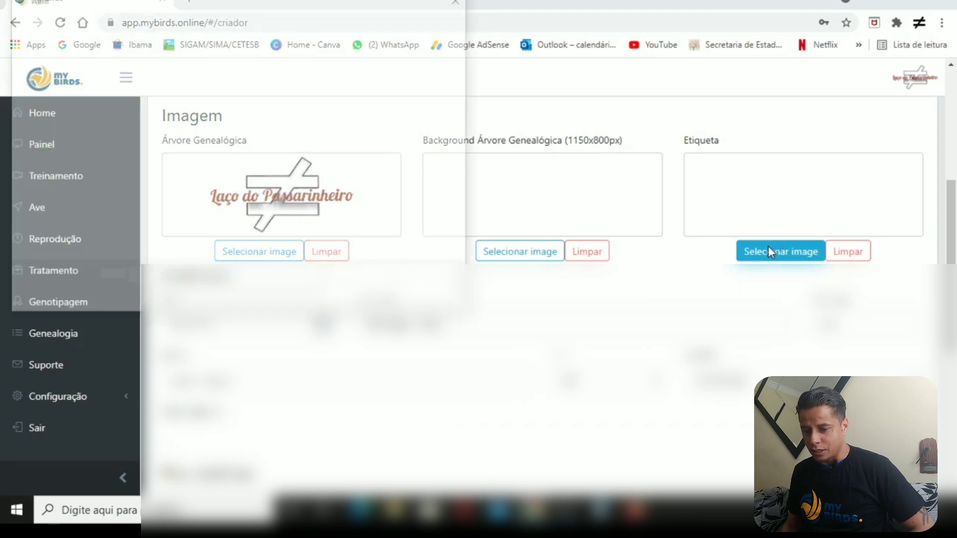
{"action": "left_click", "coordinate": [780, 251]}
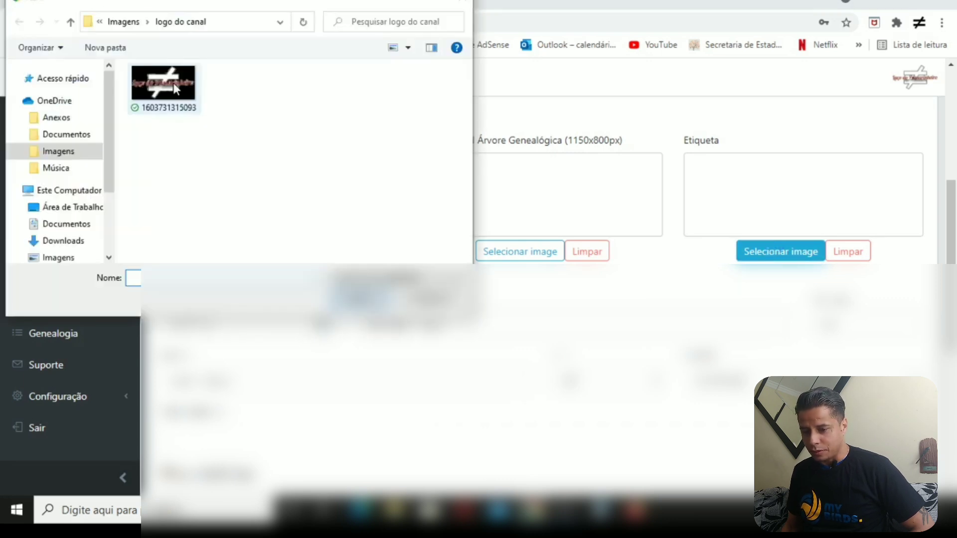
{"action": "left_click", "coordinate": [164, 83]}
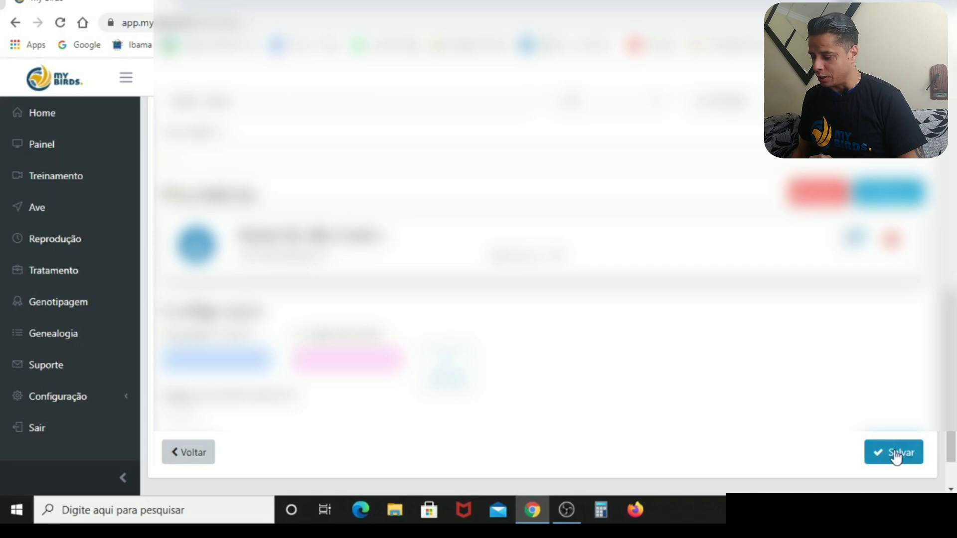
{"action": "left_click", "coordinate": [894, 452]}
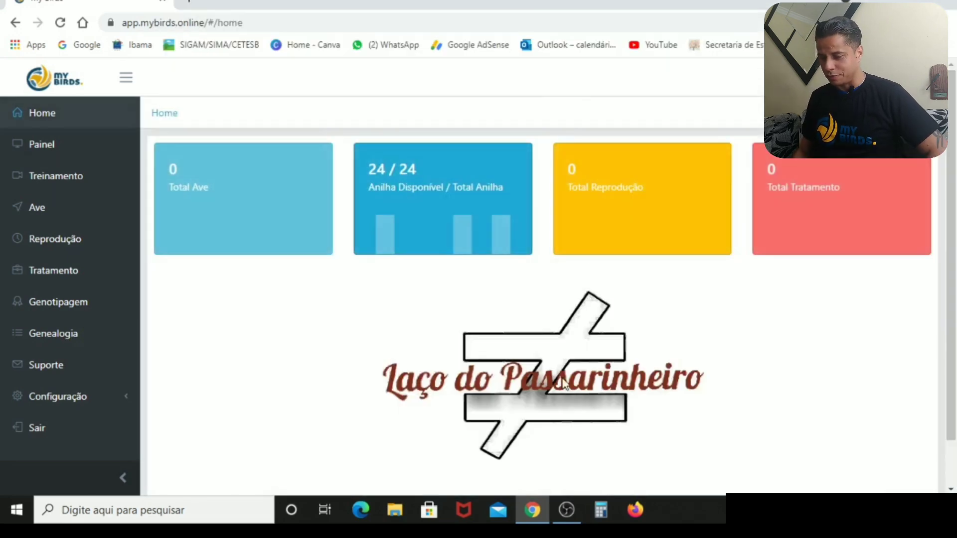
- Browse the Treinamento video list and pick the breeder-data configuration video
{"action": "scroll", "scroll_direction": "down", "scroll_amount": 3}
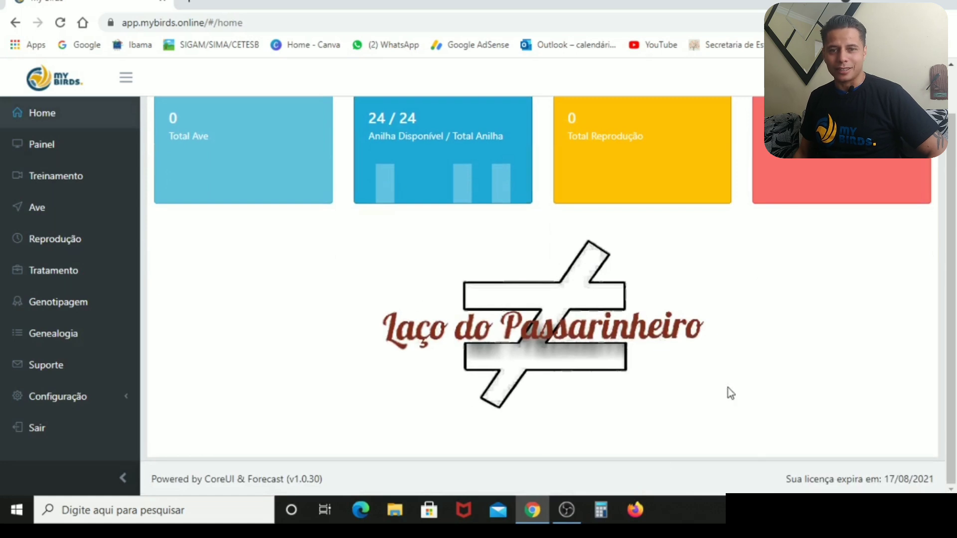
{"action": "mouse_move", "coordinate": [768, 327]}
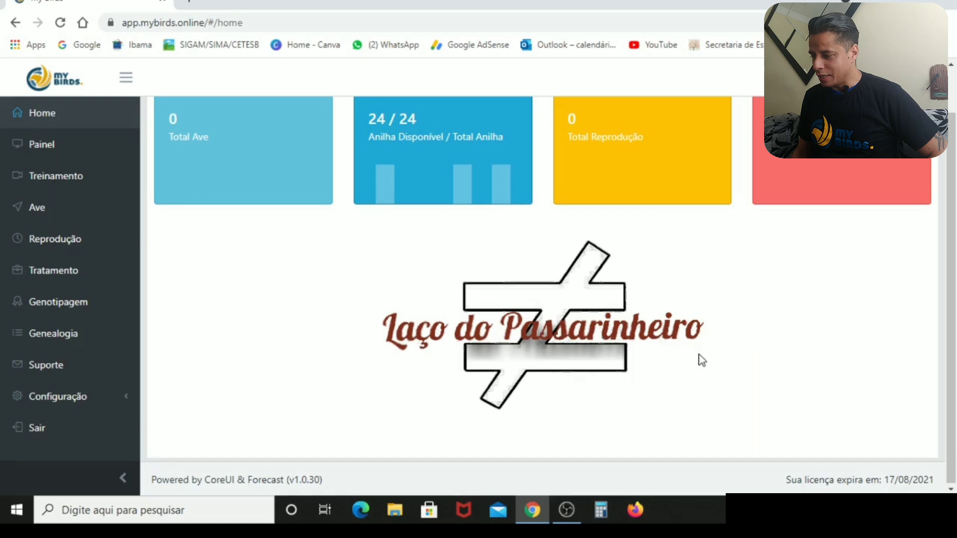
{"action": "mouse_move", "coordinate": [85, 214]}
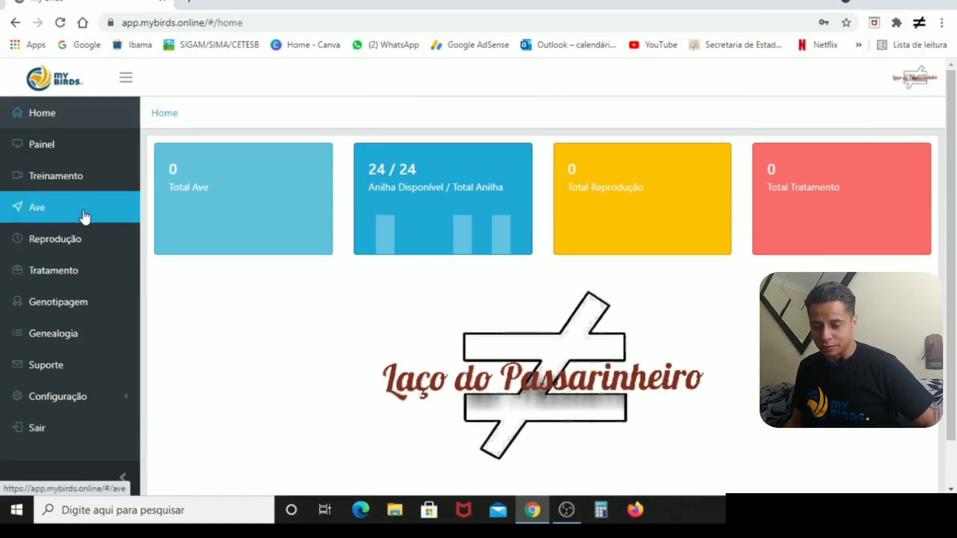
{"action": "left_click", "coordinate": [36, 207]}
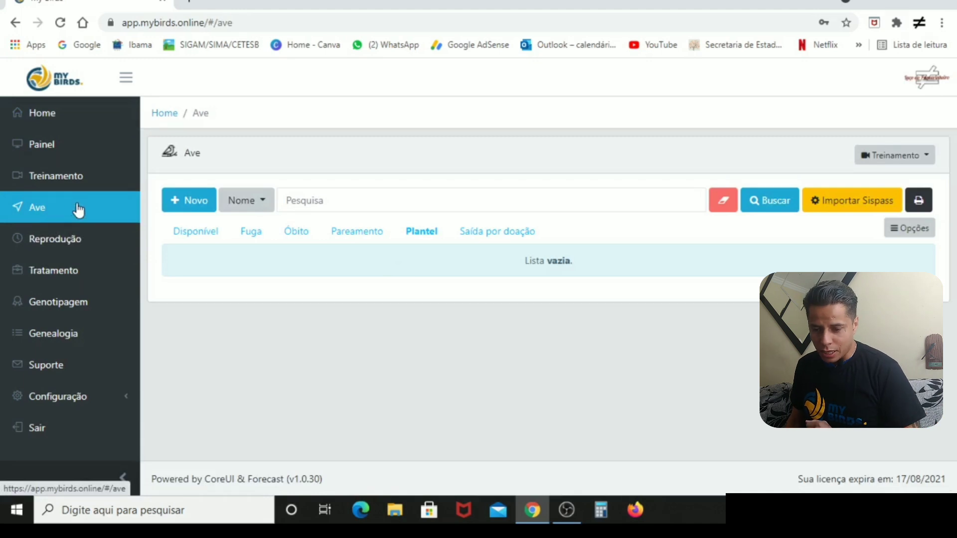
{"action": "left_click", "coordinate": [54, 176]}
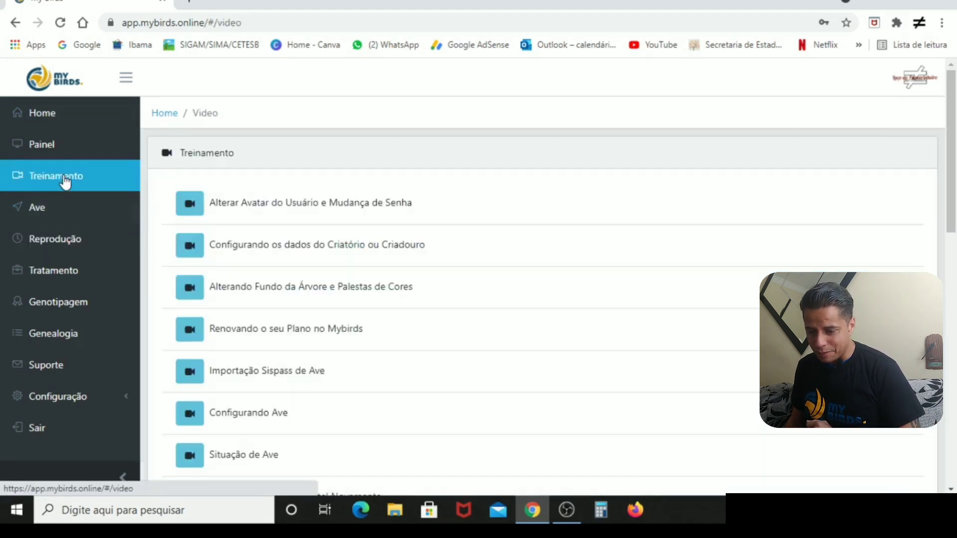
{"action": "scroll", "scroll_direction": "down", "scroll_amount": 3}
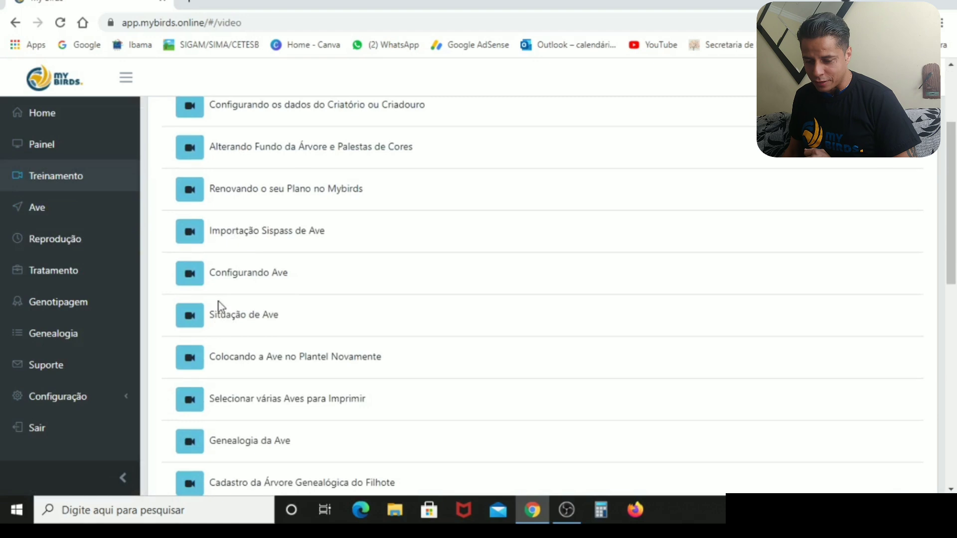
{"action": "scroll", "scroll_direction": "down", "scroll_amount": 3}
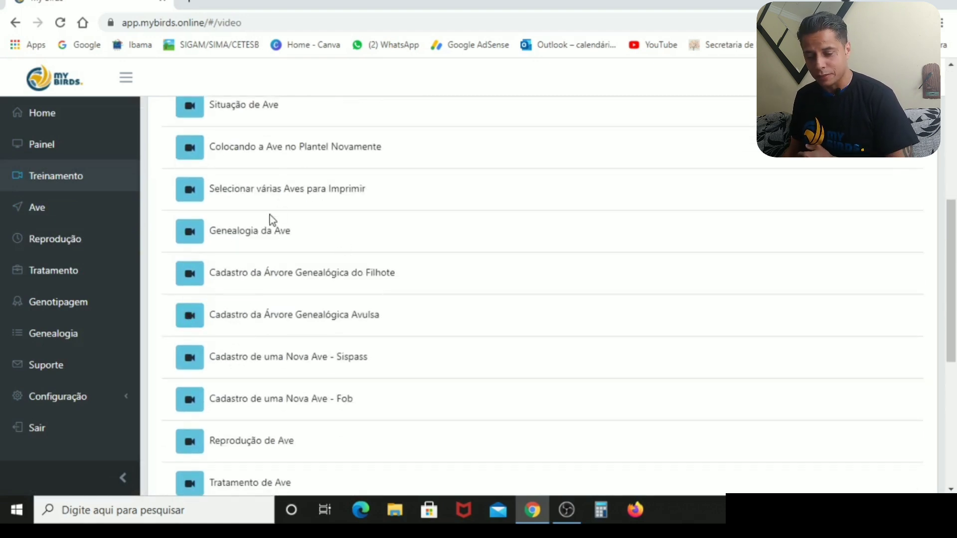
{"action": "scroll", "scroll_direction": "down", "scroll_amount": 3}
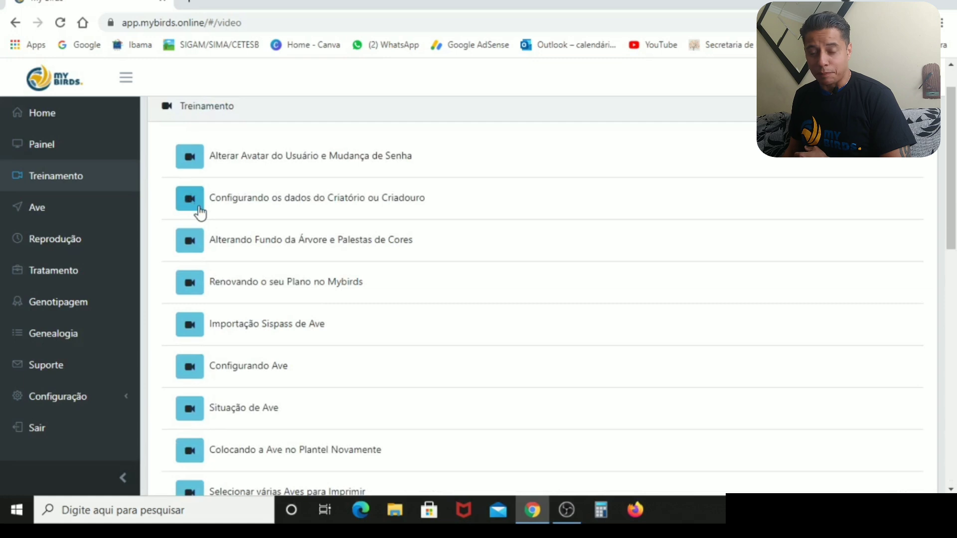
{"action": "left_click", "coordinate": [36, 207]}
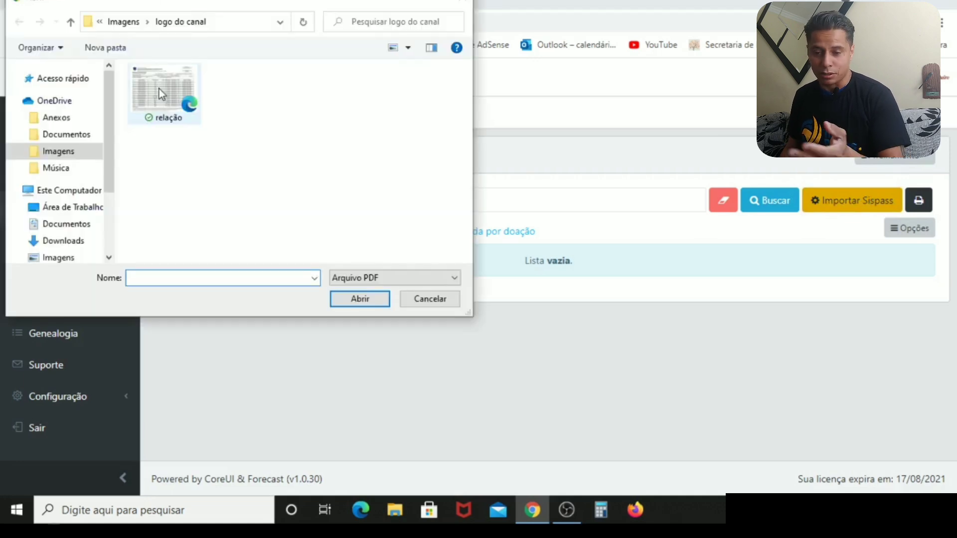
- Import the relação file, dismiss the Importação log, and scroll the imported birds
{"action": "left_click", "coordinate": [162, 90]}
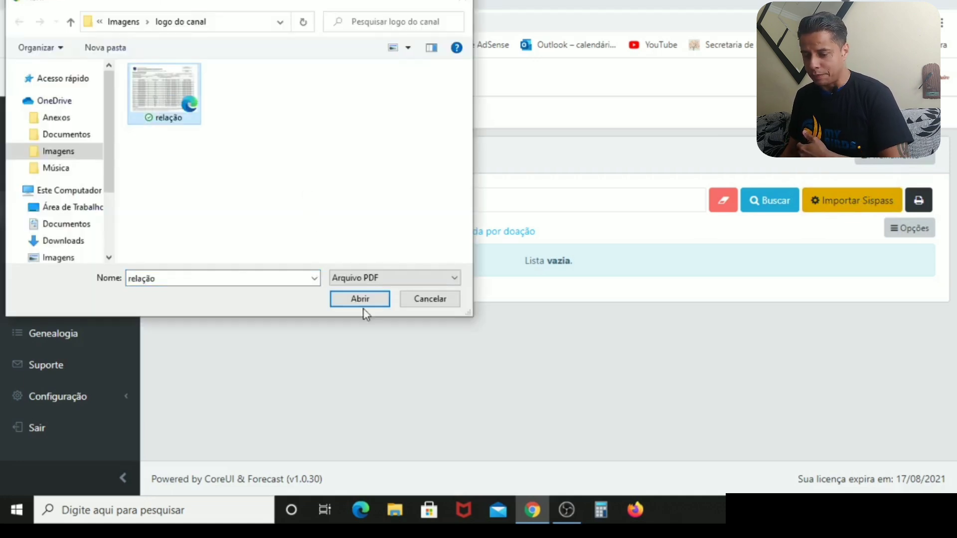
{"action": "left_click", "coordinate": [359, 298]}
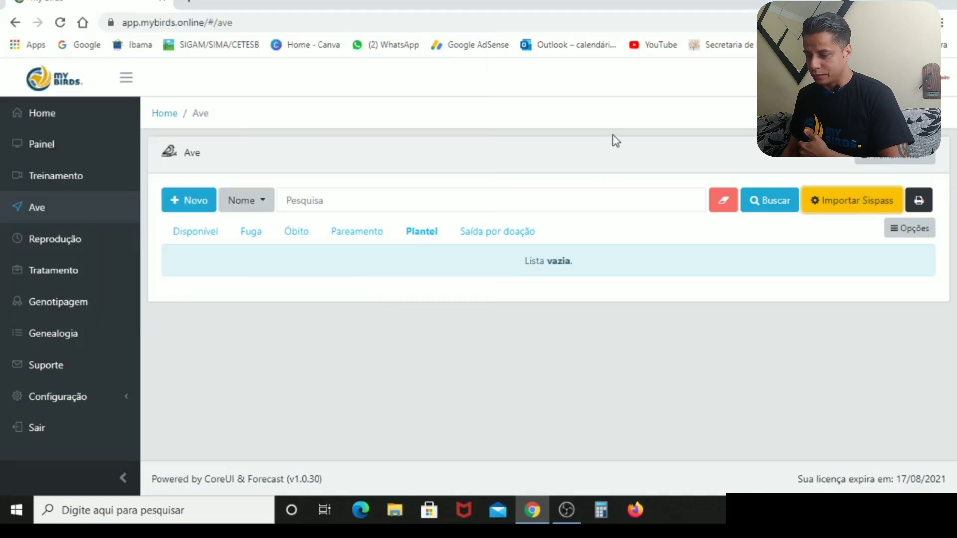
{"action": "left_click", "coordinate": [858, 200]}
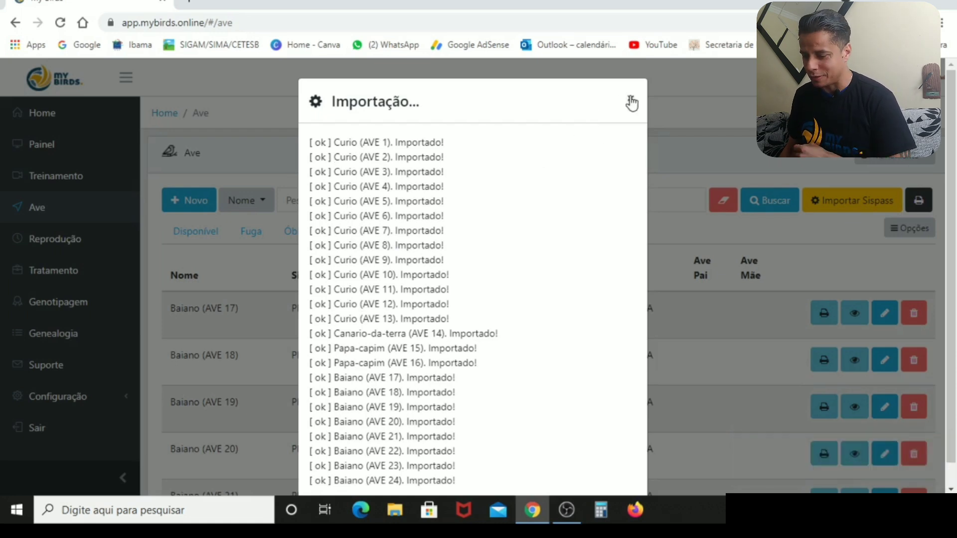
{"action": "left_click", "coordinate": [632, 101]}
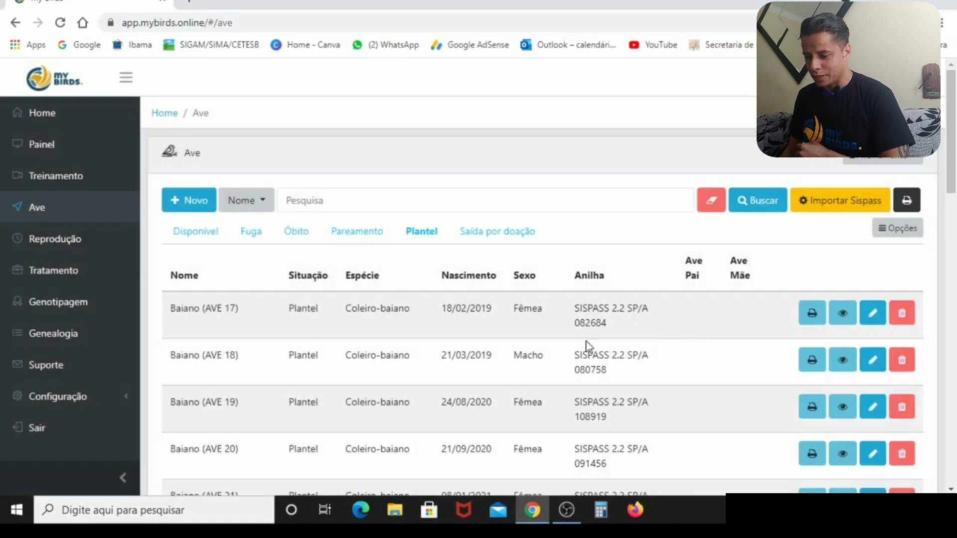
{"action": "scroll", "scroll_direction": "down", "scroll_amount": 3}
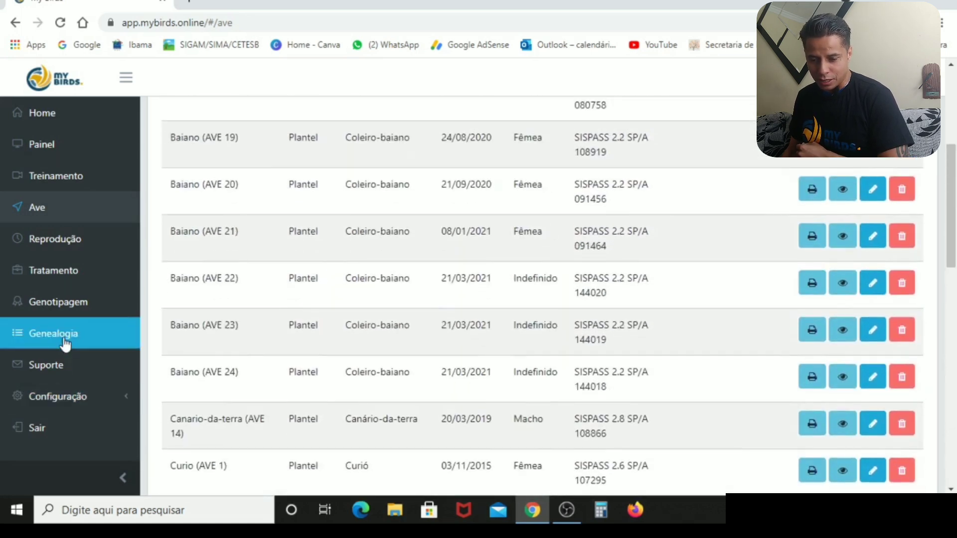
{"action": "mouse_move", "coordinate": [89, 305]}
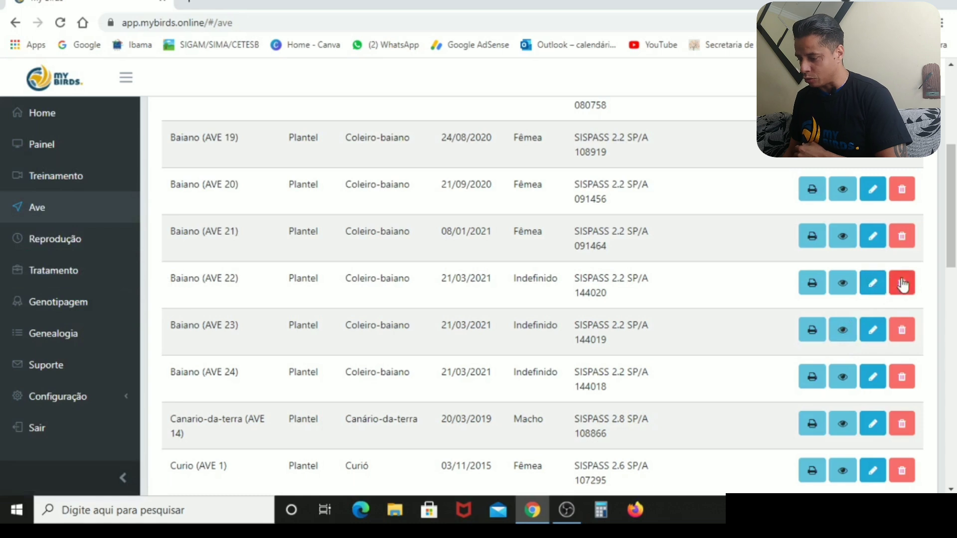
{"action": "mouse_move", "coordinate": [413, 140]}
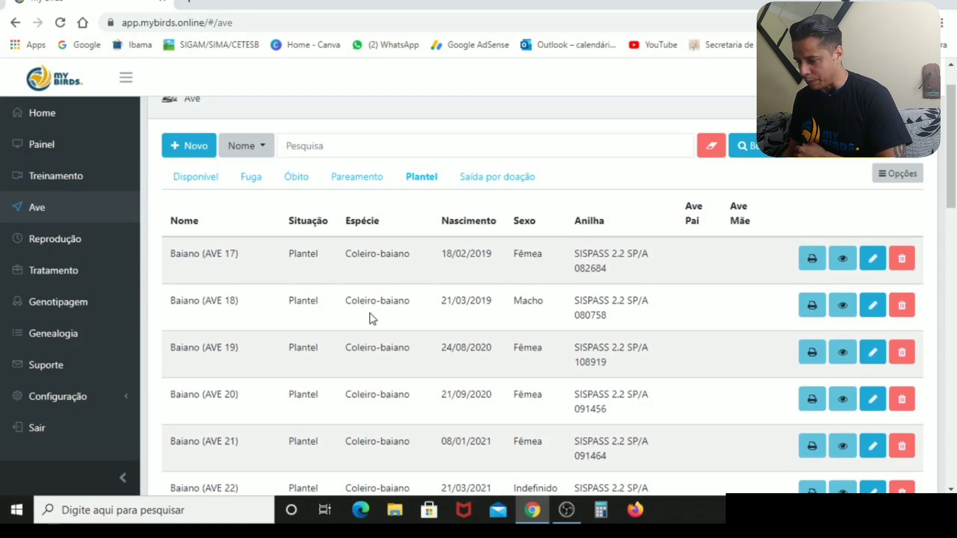
{"action": "mouse_move", "coordinate": [873, 305]}
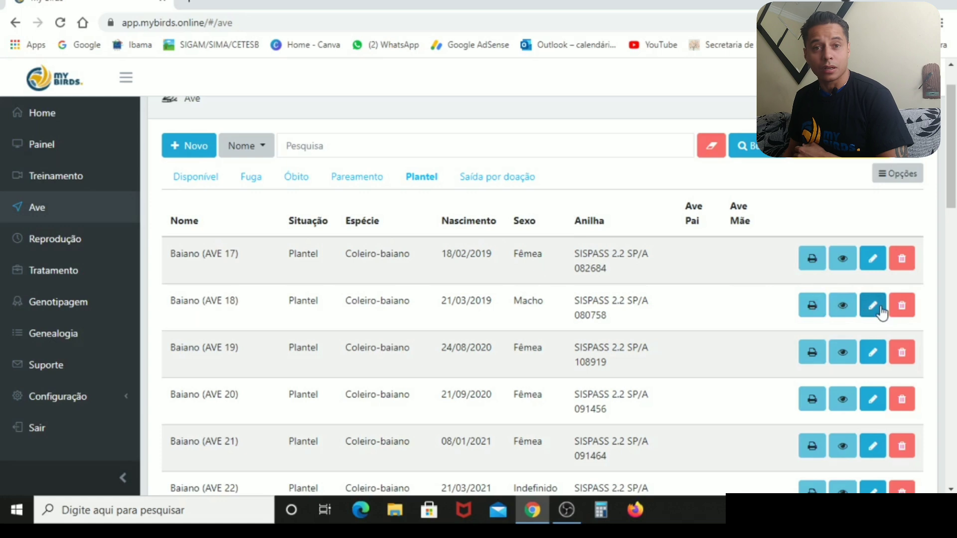
- Edit Baiano (AVE 18), replace its name with wilson, and save the record
{"action": "left_click", "coordinate": [872, 305]}
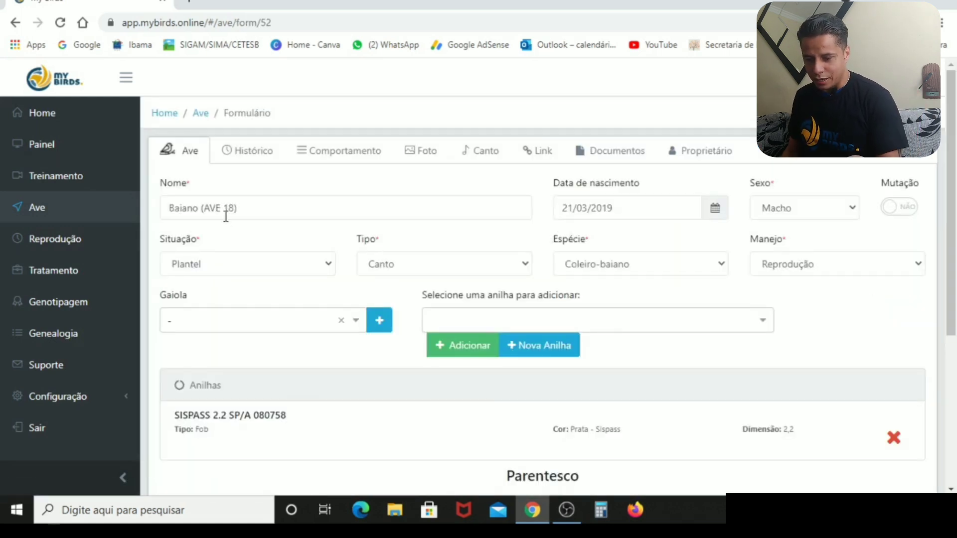
{"action": "left_click", "coordinate": [289, 209]}
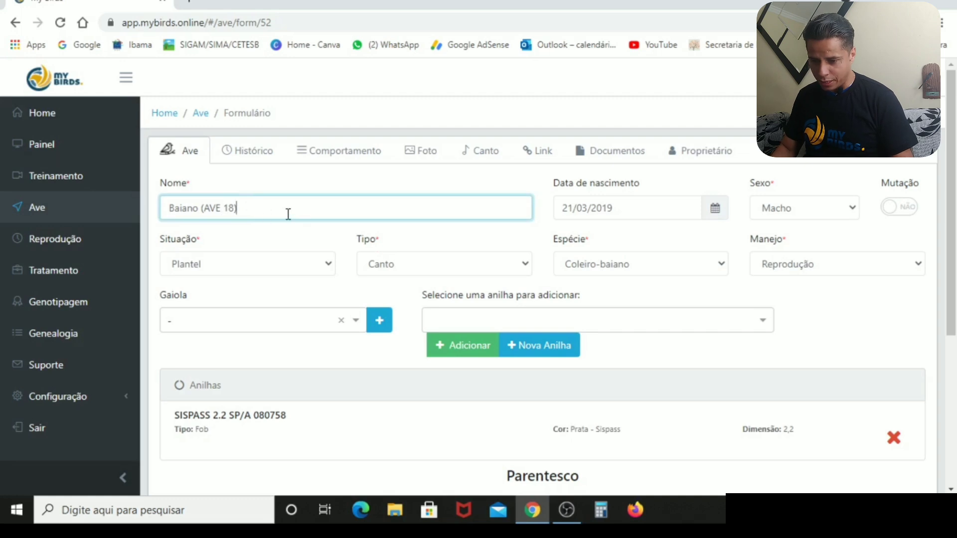
{"action": "key", "text": "Ctrl+A"}
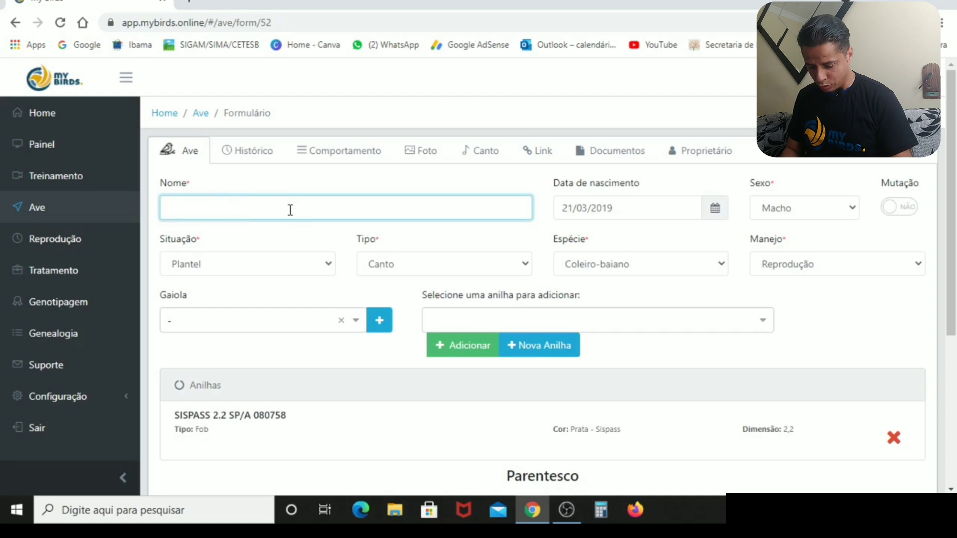
{"action": "type", "text": "Wi"}
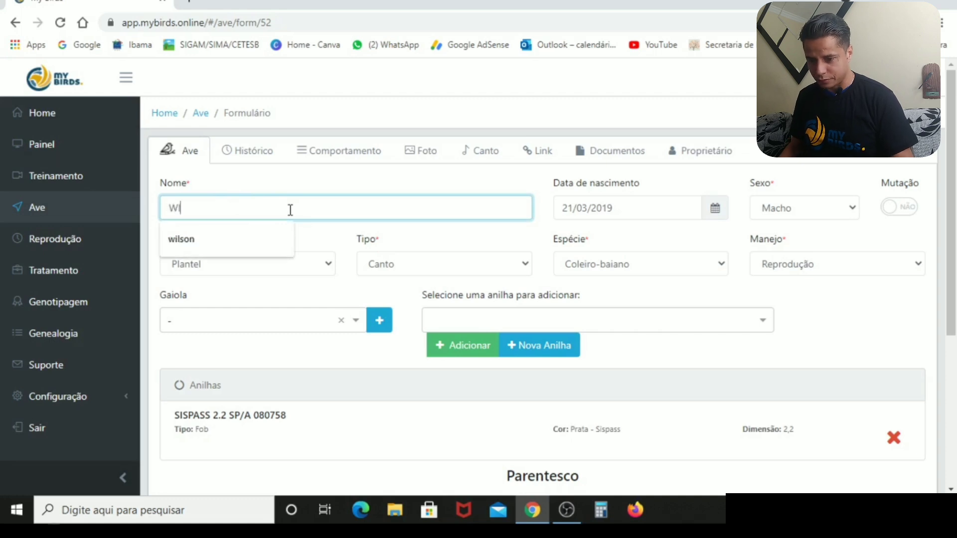
{"action": "left_click", "coordinate": [181, 239]}
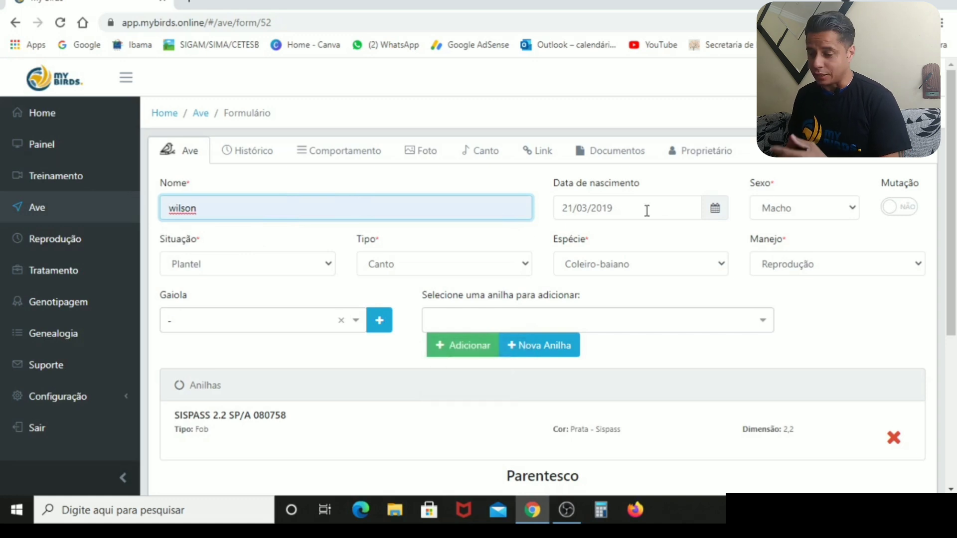
{"action": "mouse_move", "coordinate": [822, 212]}
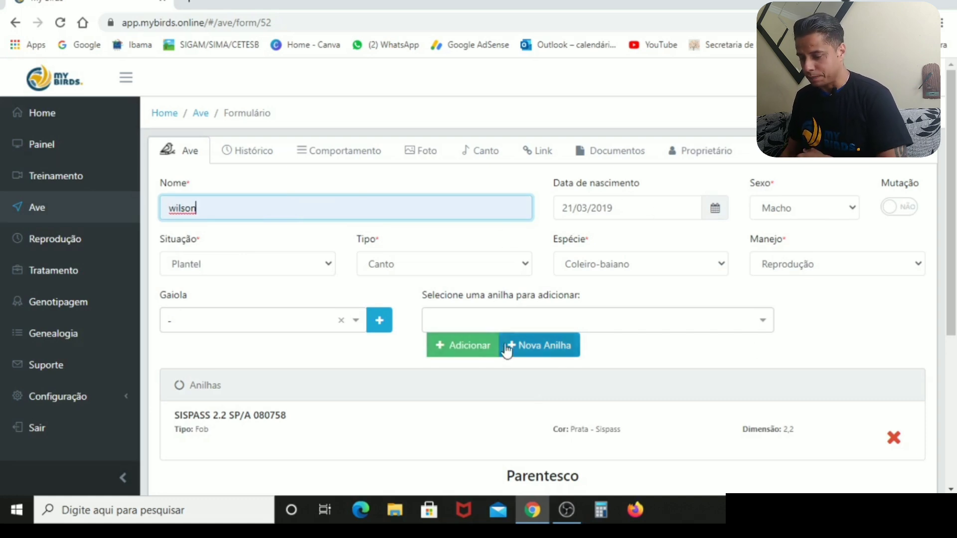
{"action": "scroll", "scroll_direction": "down", "scroll_amount": 3}
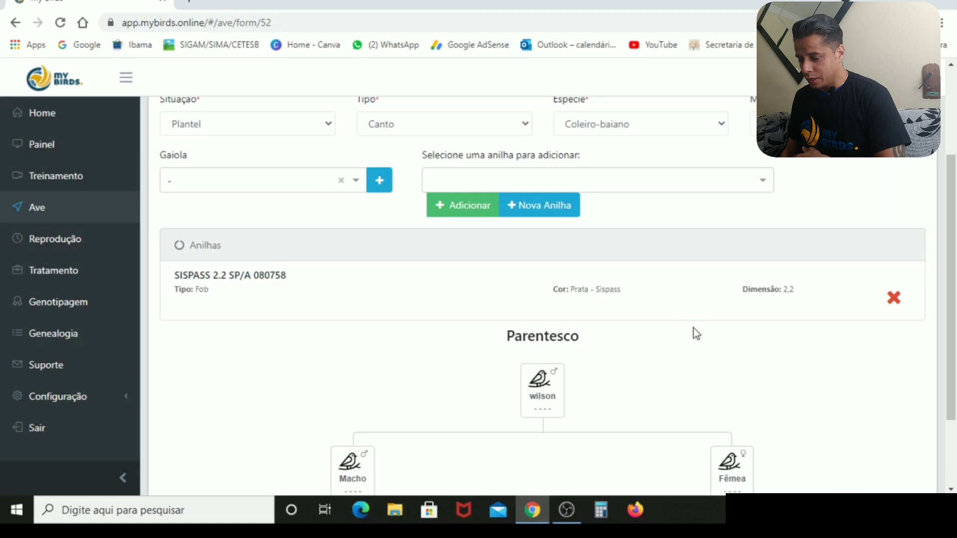
{"action": "scroll", "scroll_direction": "down", "scroll_amount": 3}
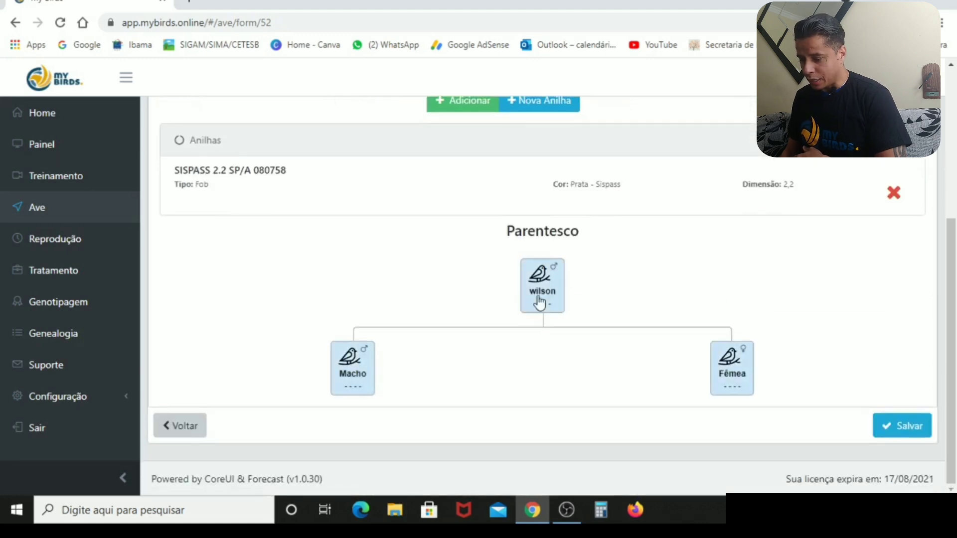
{"action": "mouse_move", "coordinate": [544, 295]}
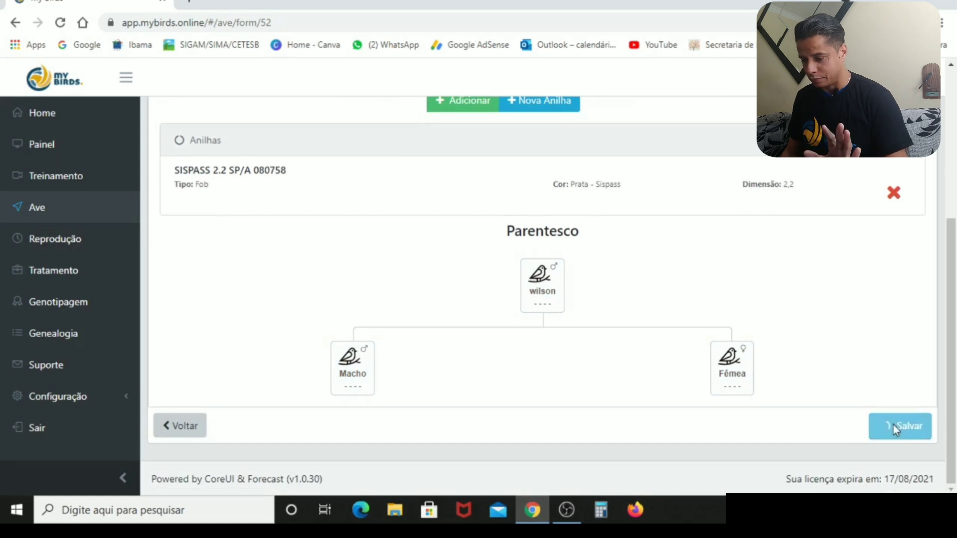
{"action": "left_click", "coordinate": [900, 427]}
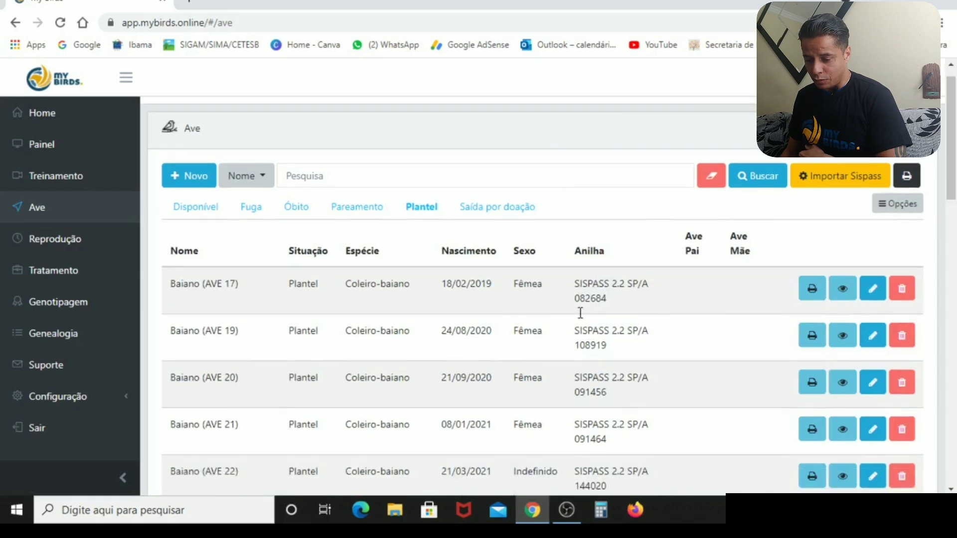
- Select wilson (ring 54664) as the bird's father
{"action": "scroll", "scroll_direction": "down", "scroll_amount": 3}
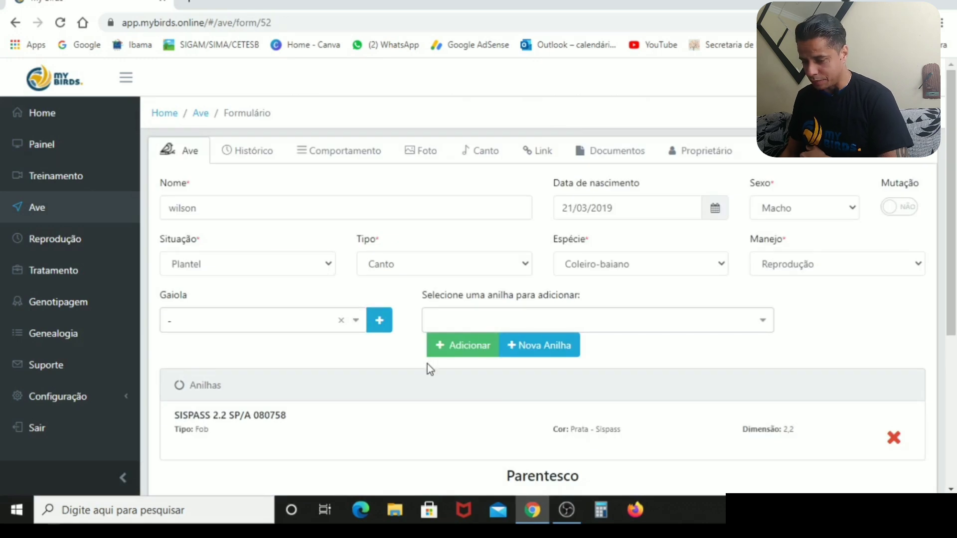
{"action": "scroll", "scroll_direction": "down", "scroll_amount": 3}
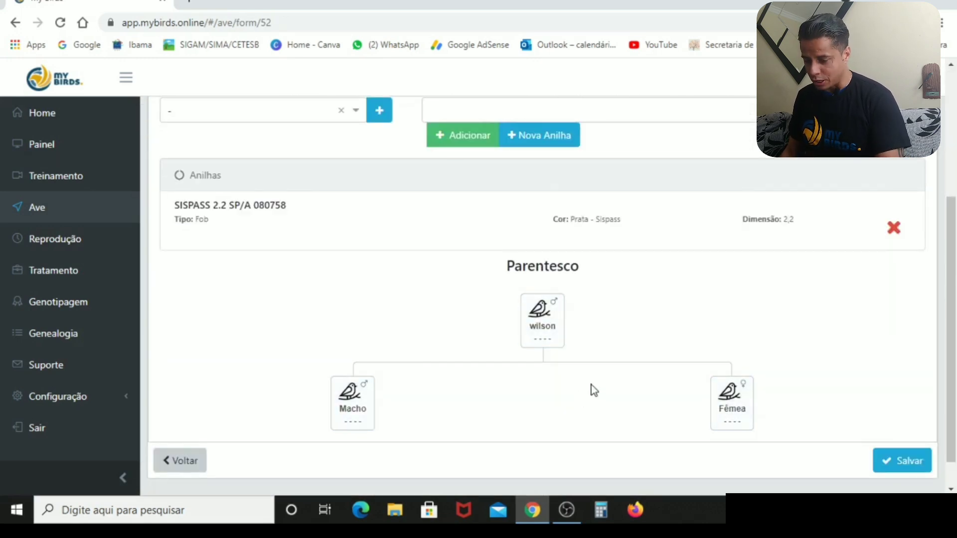
{"action": "scroll", "scroll_direction": "down", "scroll_amount": 3}
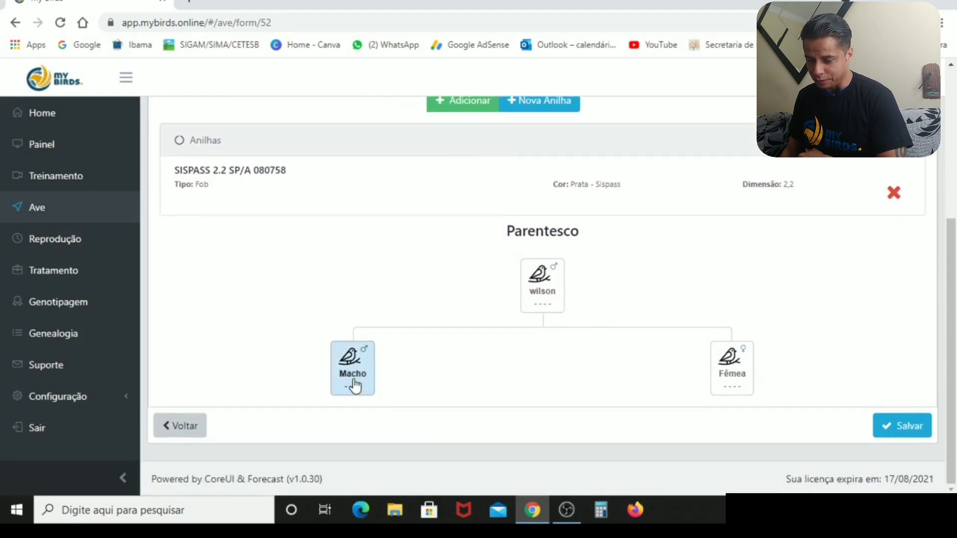
{"action": "left_click", "coordinate": [352, 368]}
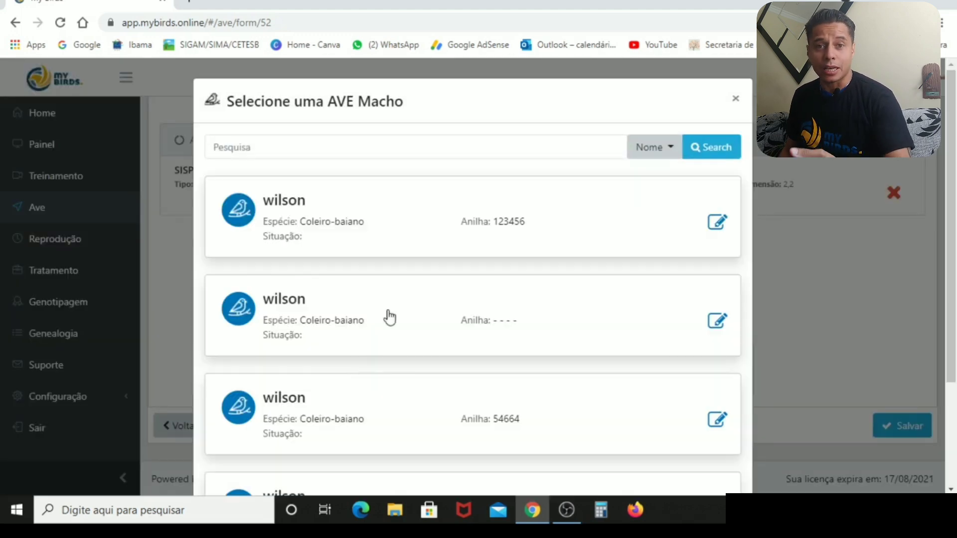
- Select Baiano (AVE 17) as the mother and save the bird
{"action": "scroll", "scroll_direction": "down", "scroll_amount": 3}
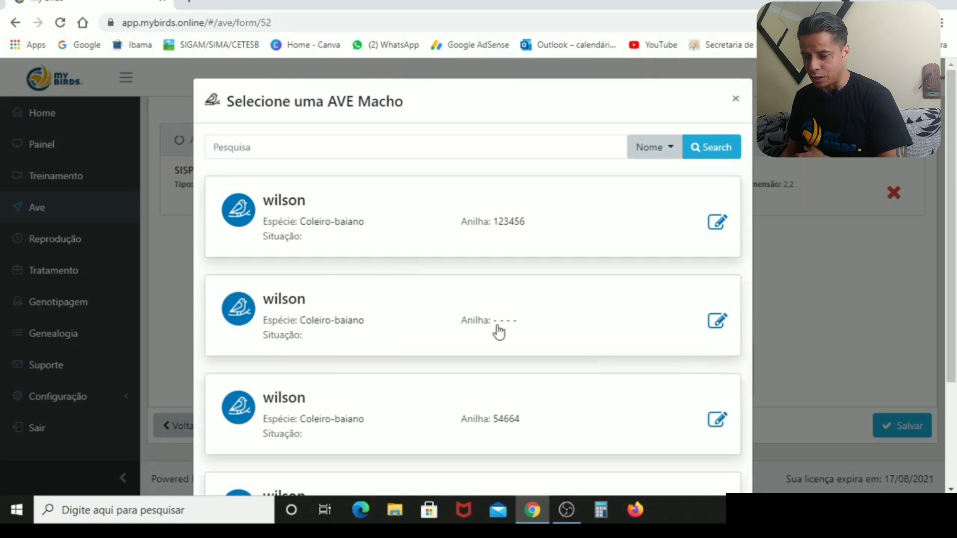
{"action": "scroll", "scroll_direction": "down", "scroll_amount": 3}
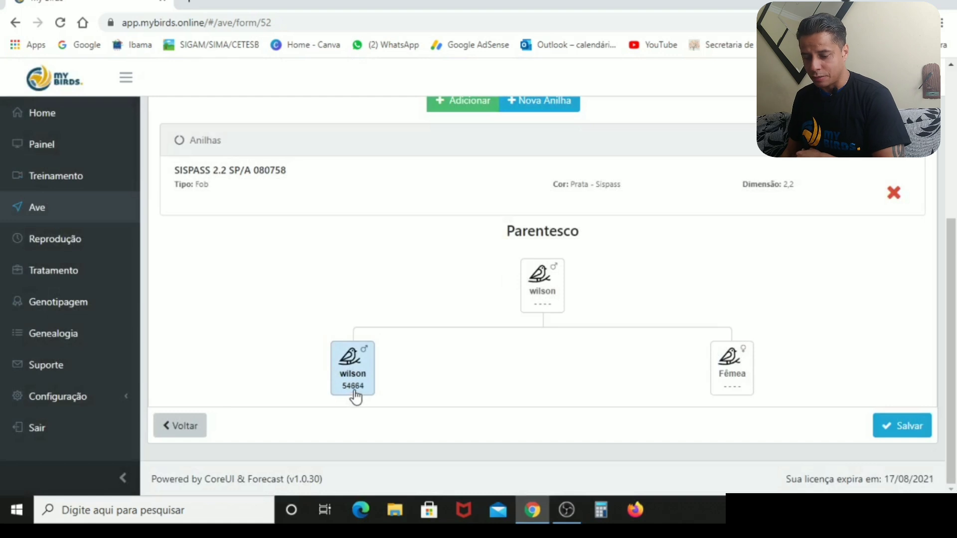
{"action": "mouse_move", "coordinate": [425, 373]}
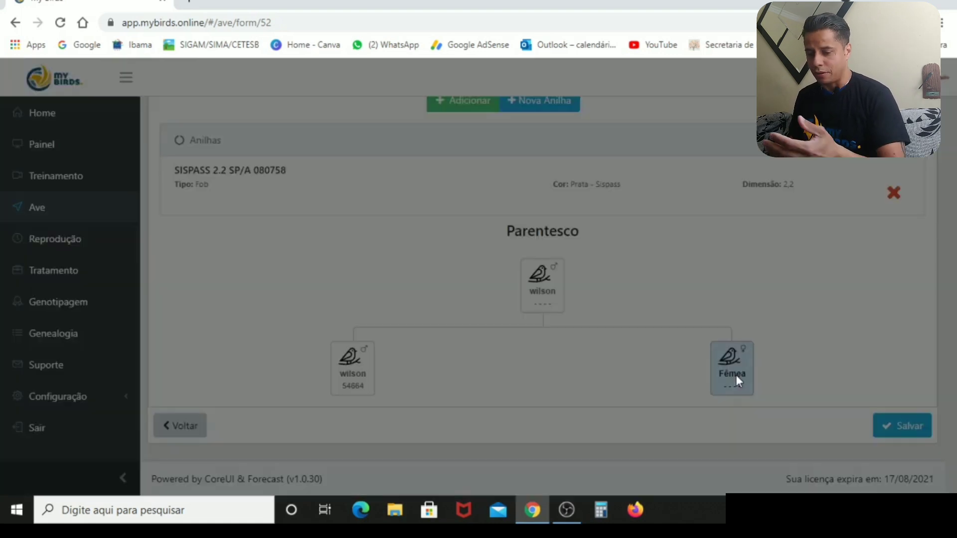
{"action": "left_click", "coordinate": [731, 368]}
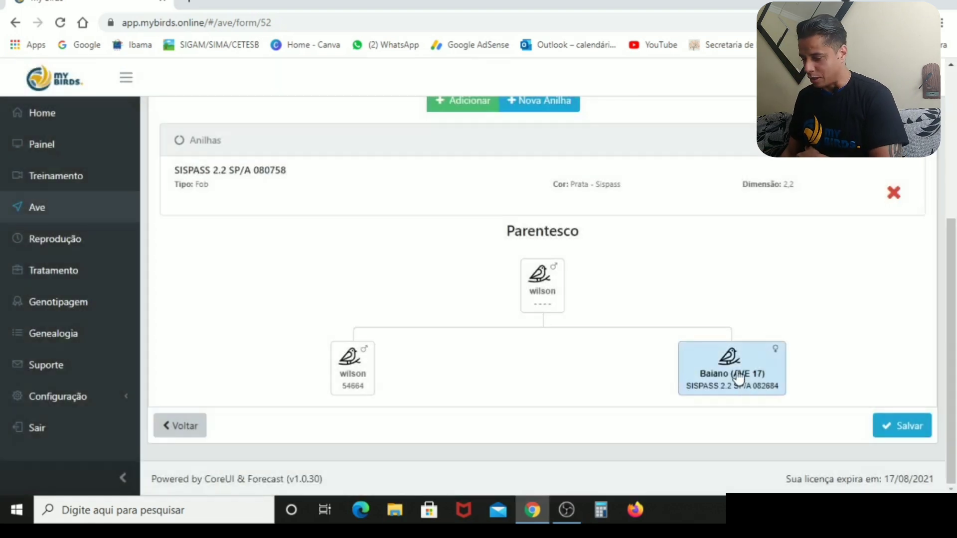
{"action": "left_click", "coordinate": [902, 426]}
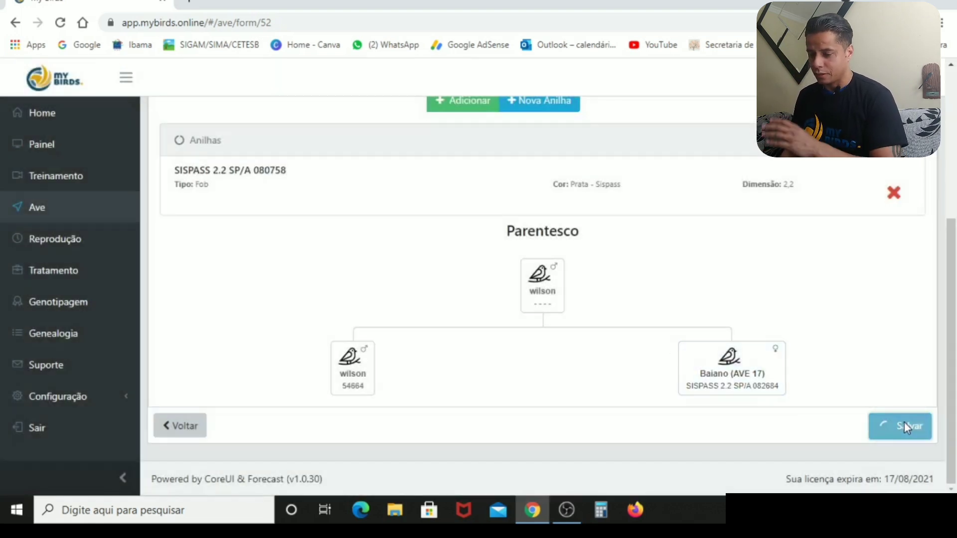
{"action": "left_click", "coordinate": [900, 426]}
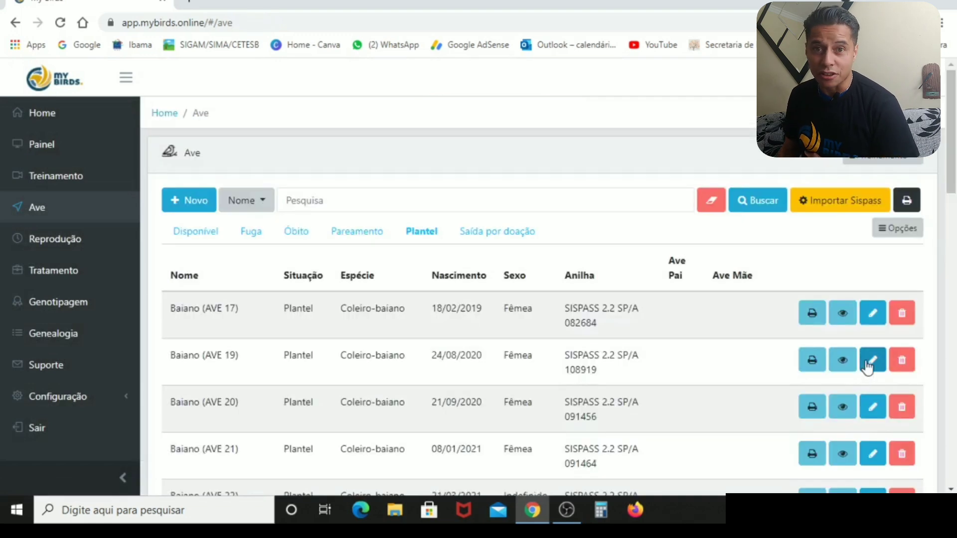
{"action": "mouse_move", "coordinate": [870, 340]}
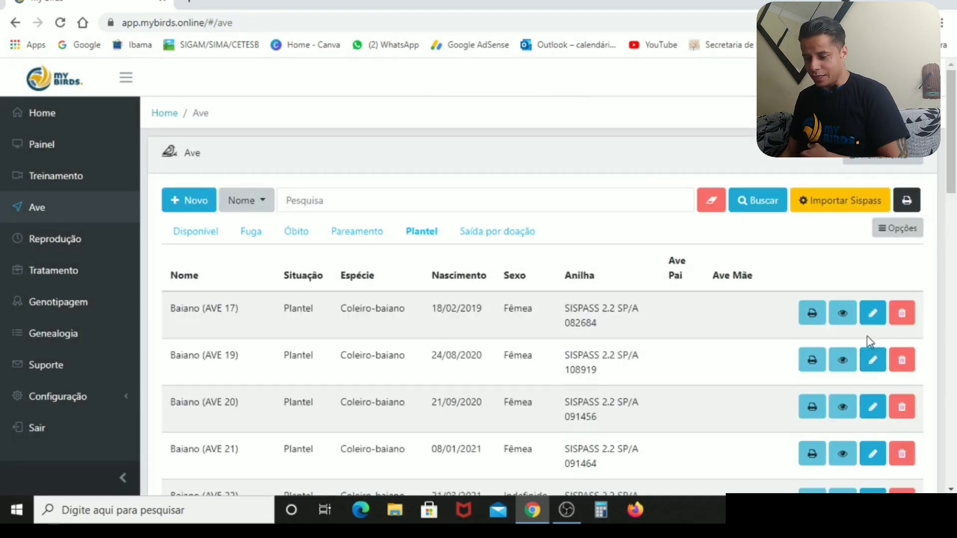
- Scroll to wilson's row in the Ave list and open its Impressão print options
{"action": "scroll", "scroll_direction": "down", "scroll_amount": 3}
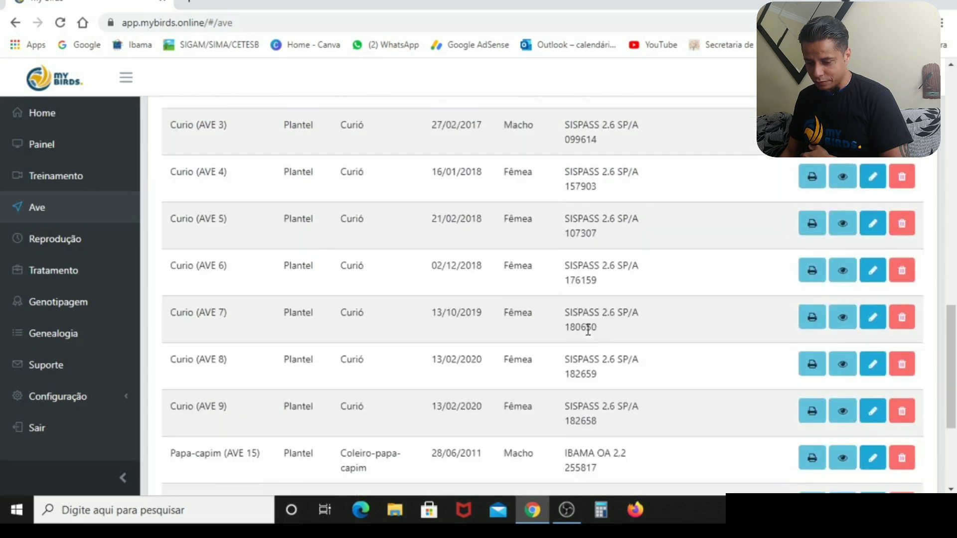
{"action": "scroll", "scroll_direction": "down", "scroll_amount": 3}
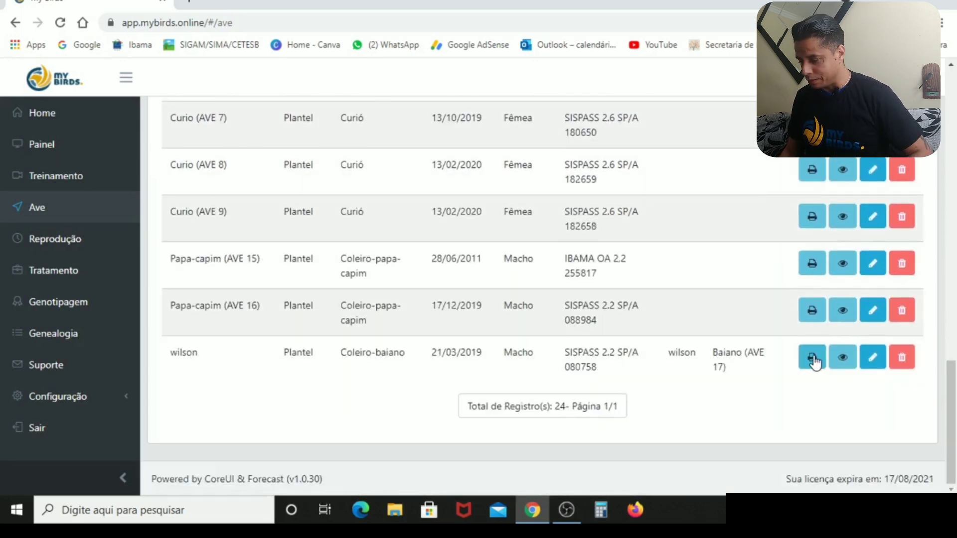
{"action": "mouse_move", "coordinate": [811, 357]}
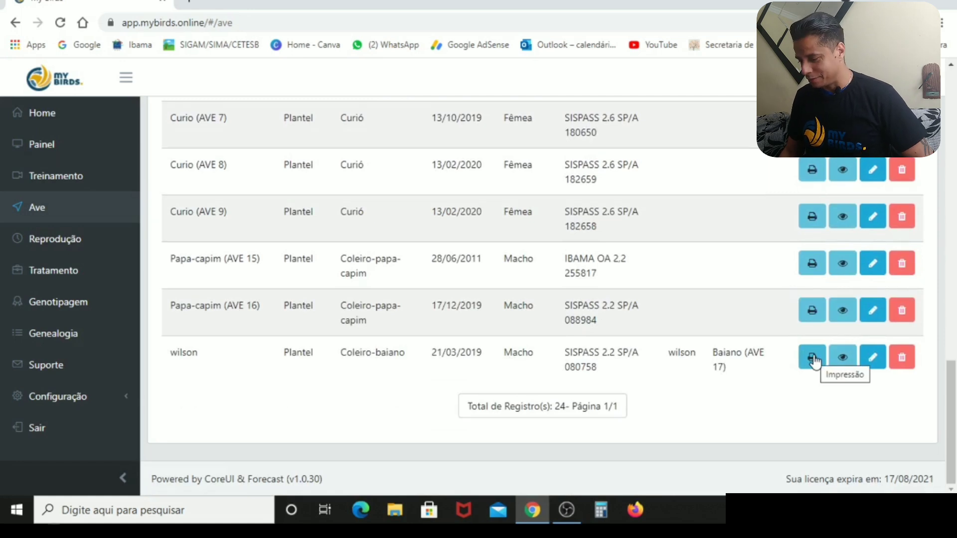
{"action": "left_click", "coordinate": [811, 356]}
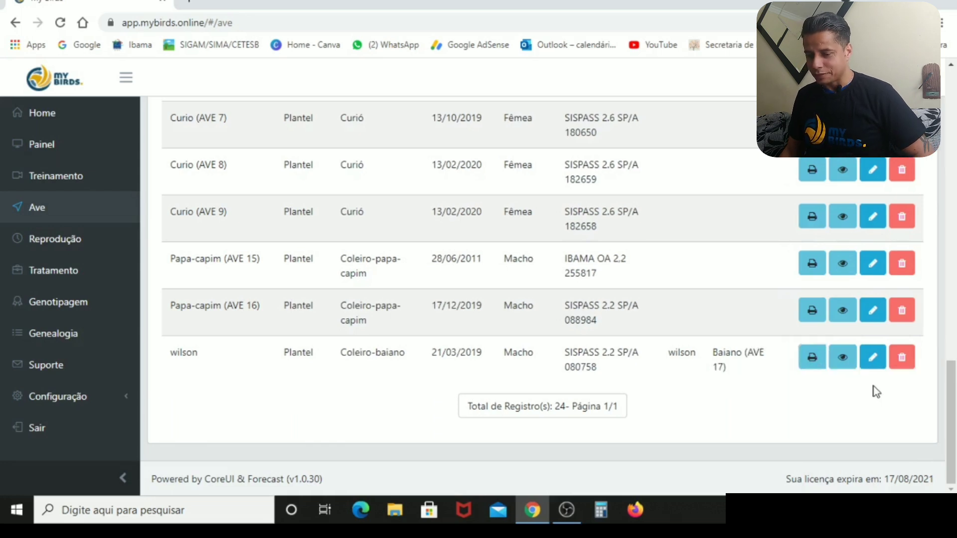
{"action": "left_click", "coordinate": [811, 357]}
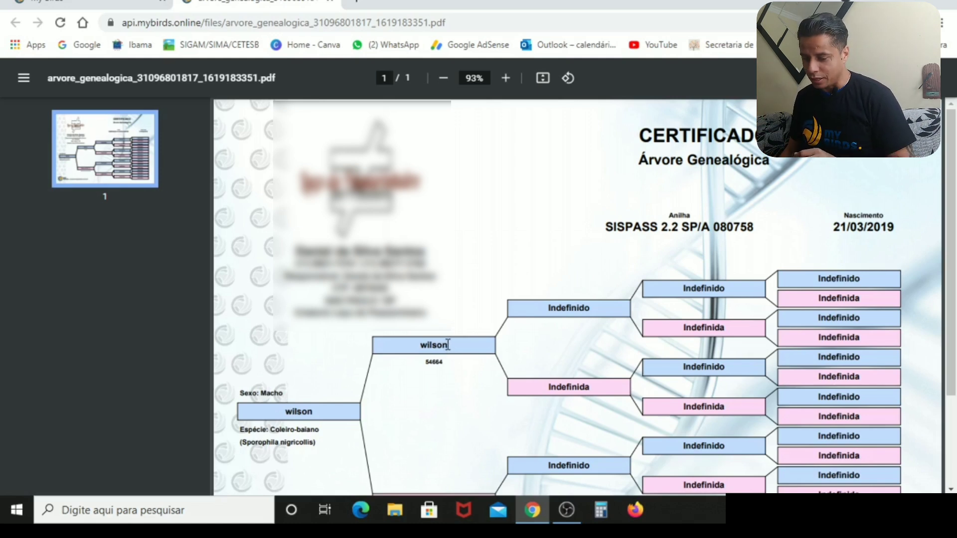
- Scroll through wilson's genealogical tree PDF to see the mother branch
{"action": "scroll", "scroll_direction": "down", "scroll_amount": 3}
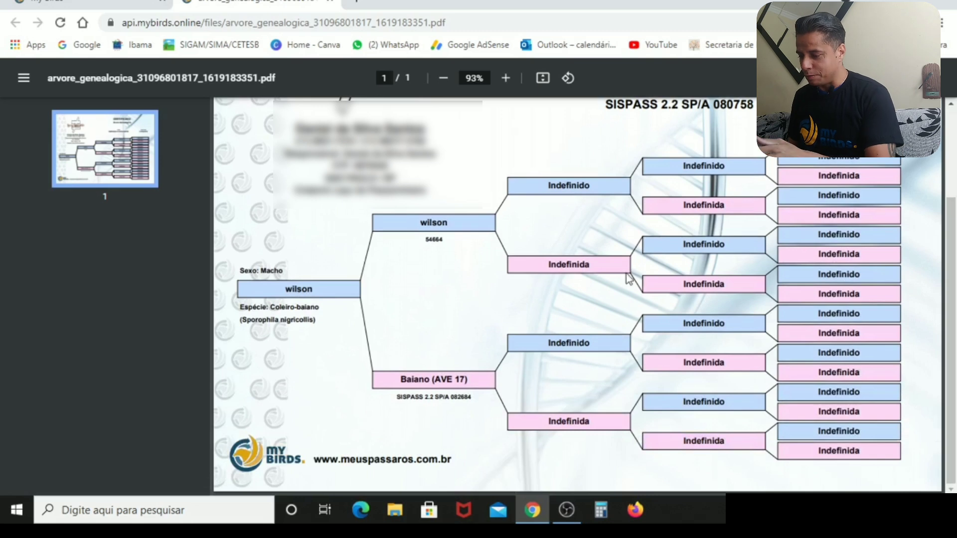
{"action": "mouse_move", "coordinate": [830, 322]}
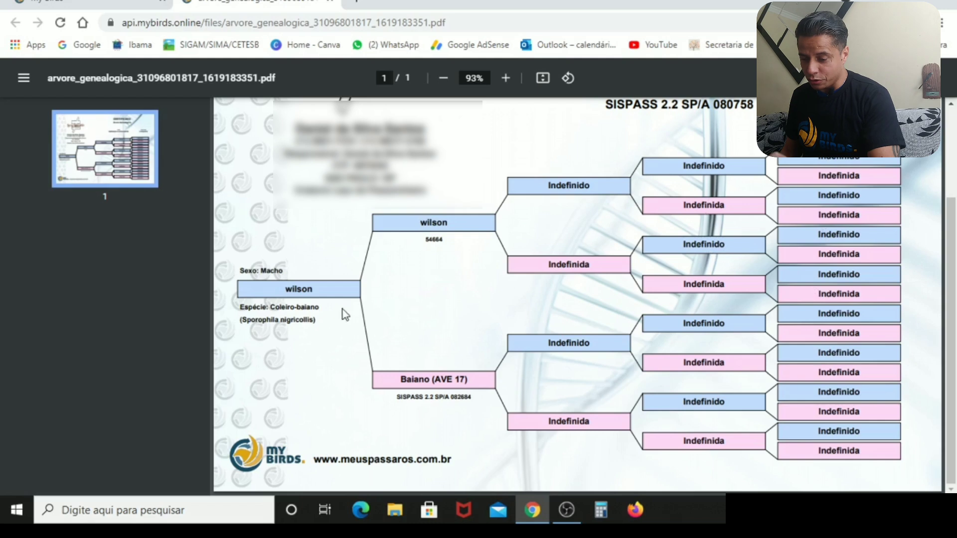
{"action": "mouse_move", "coordinate": [425, 223]}
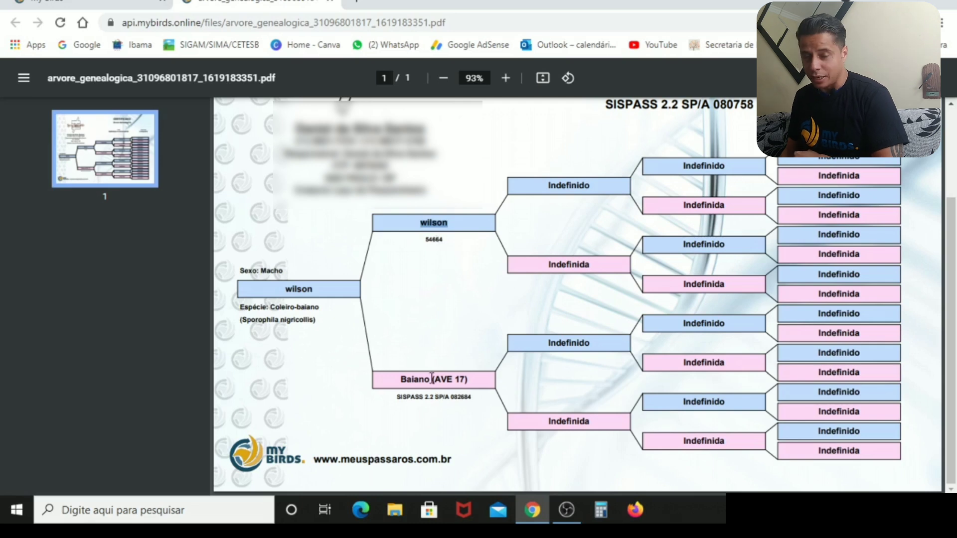
{"action": "mouse_move", "coordinate": [461, 363]}
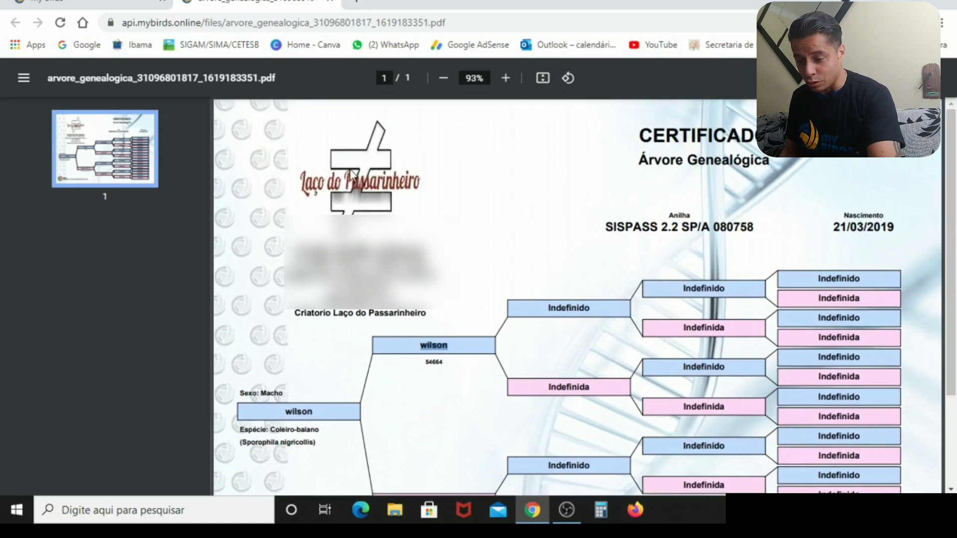
{"action": "mouse_move", "coordinate": [385, 167]}
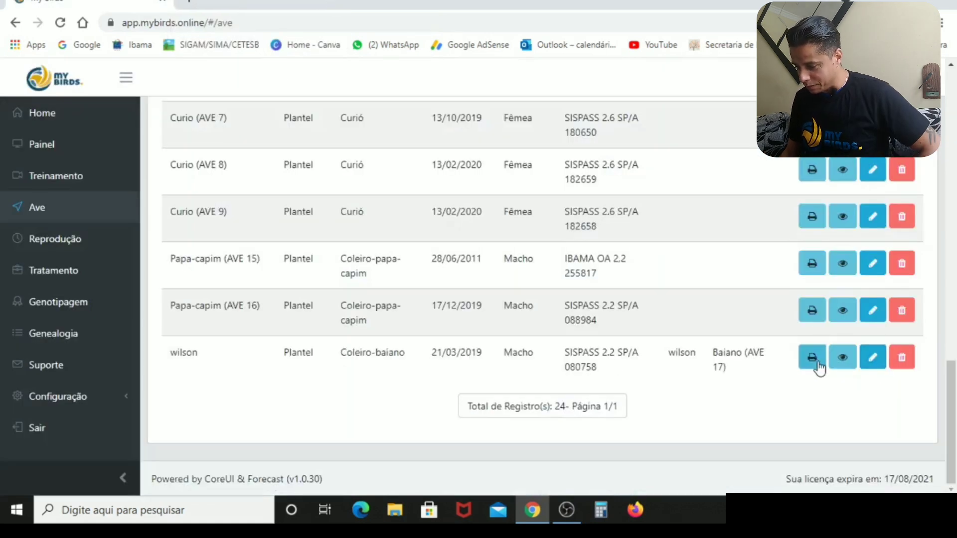
- Generate wilson's Etiqueta da Gaiola cage label PDF showing father wilson and mother Baiano
{"action": "left_click", "coordinate": [811, 357]}
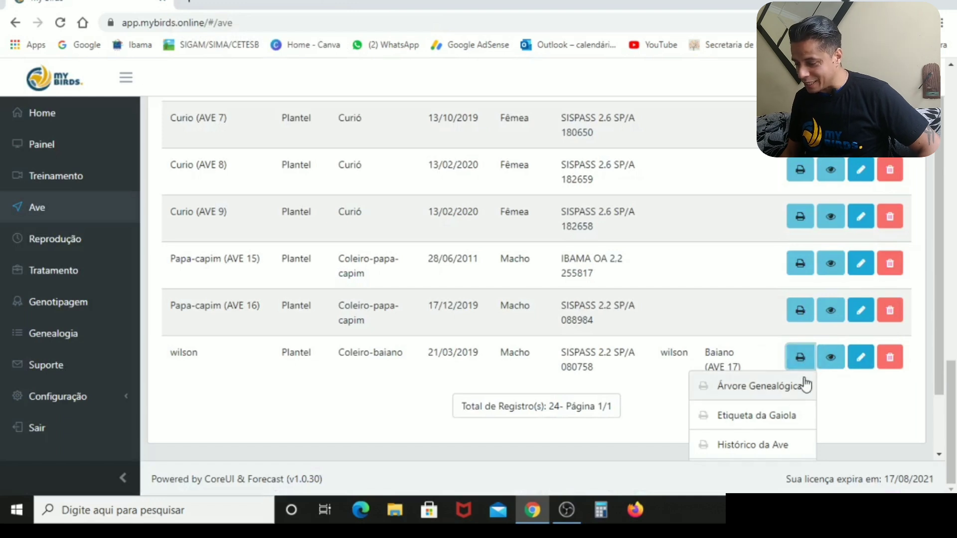
{"action": "mouse_move", "coordinate": [765, 424]}
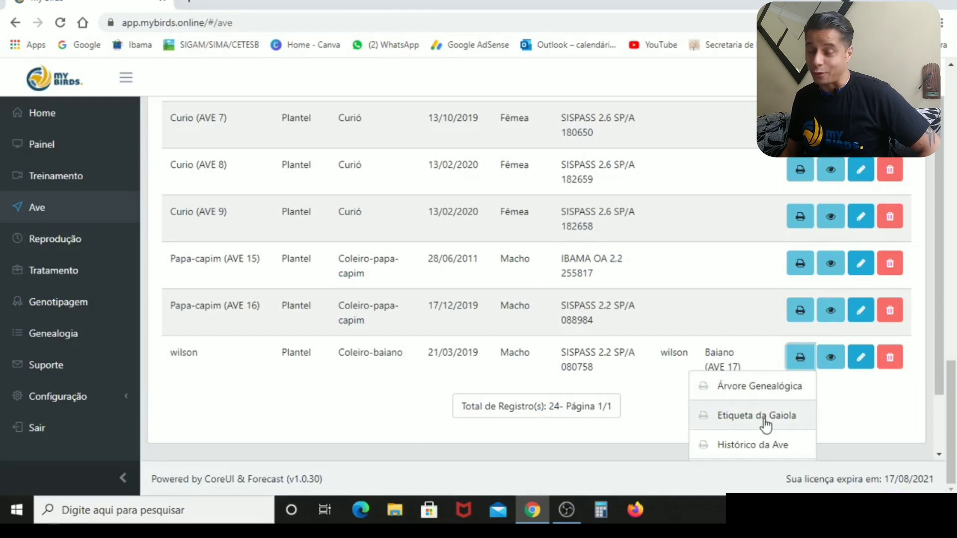
{"action": "left_click", "coordinate": [752, 415]}
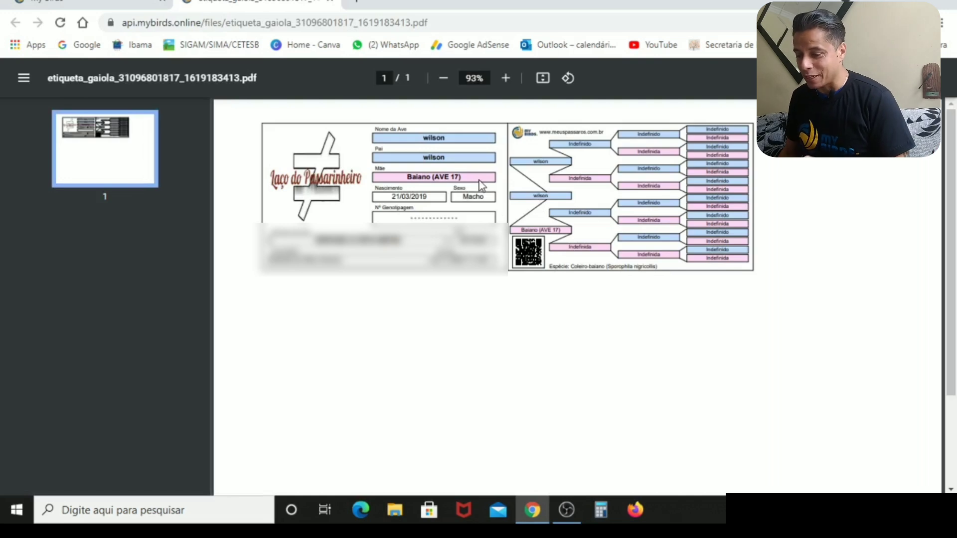
{"action": "mouse_move", "coordinate": [553, 185]}
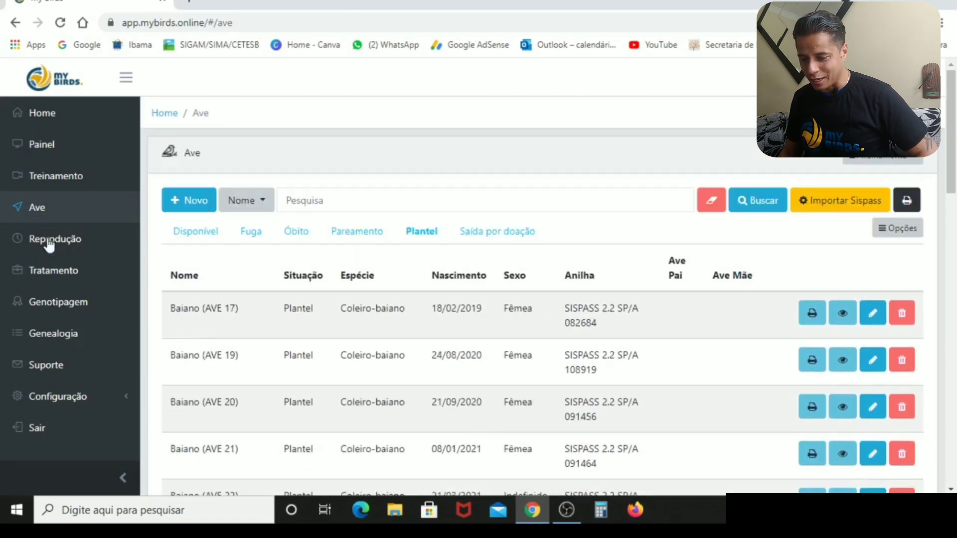
- Pass through the Reprodução breeding records section to reach the Treinamento videos page
{"action": "left_click", "coordinate": [55, 238]}
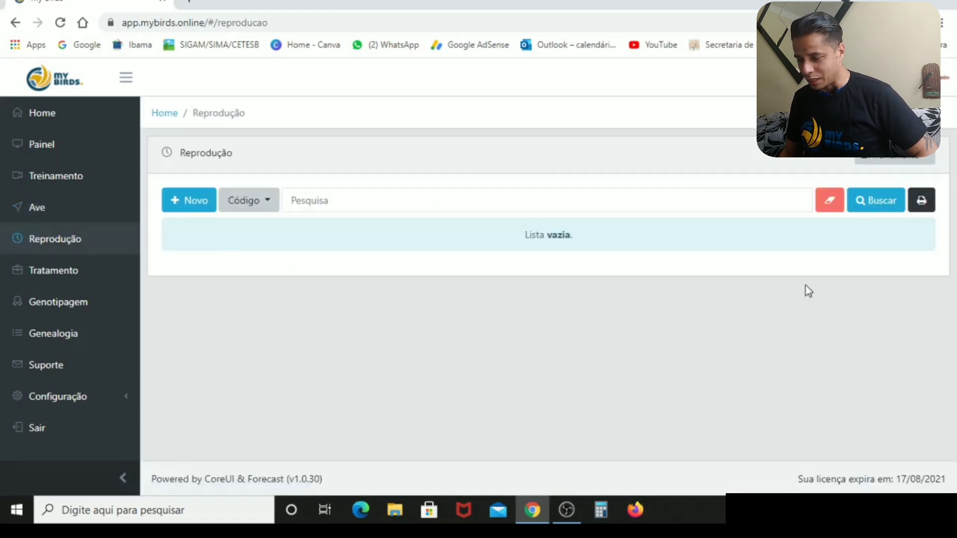
{"action": "mouse_move", "coordinate": [44, 242]}
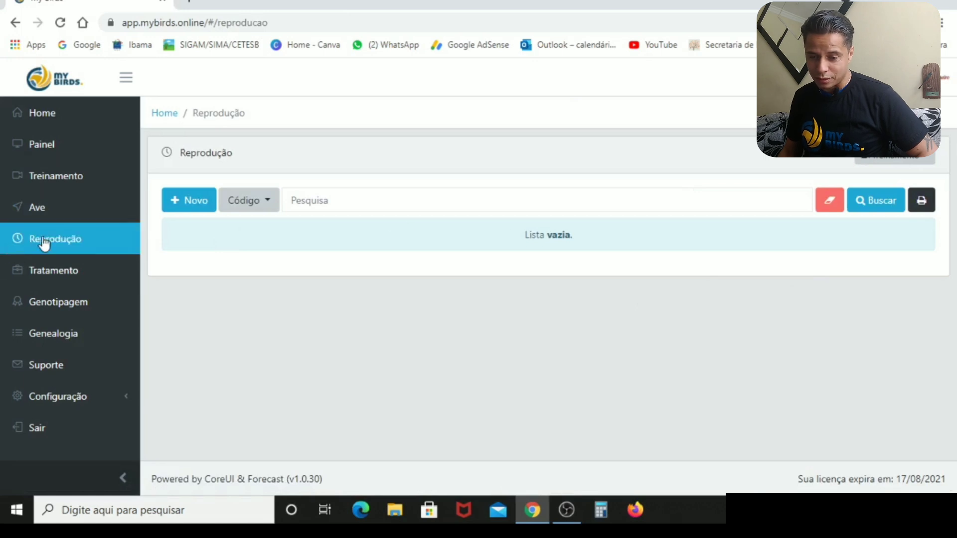
{"action": "left_click", "coordinate": [56, 176]}
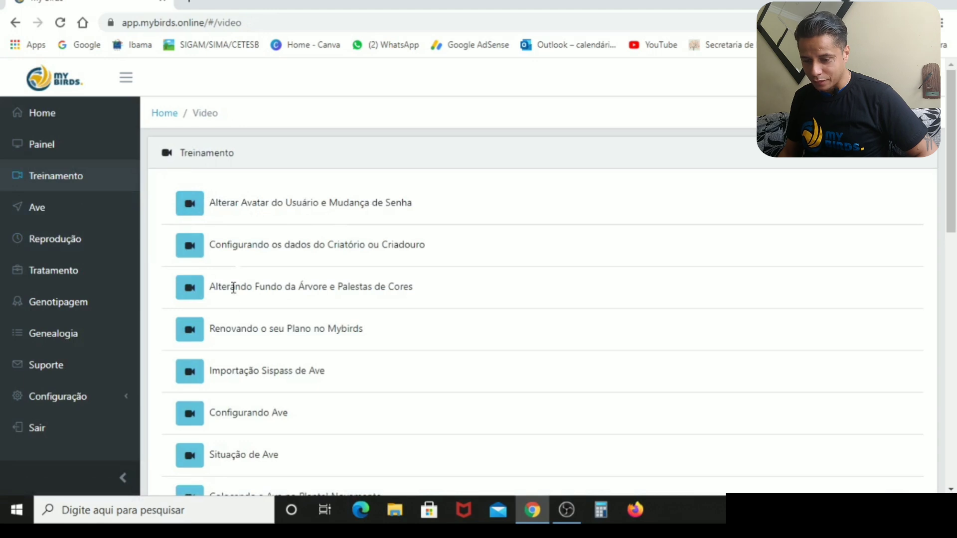
- Play the training video on changing avatar and password, then close it
{"action": "scroll", "scroll_direction": "down", "scroll_amount": 3}
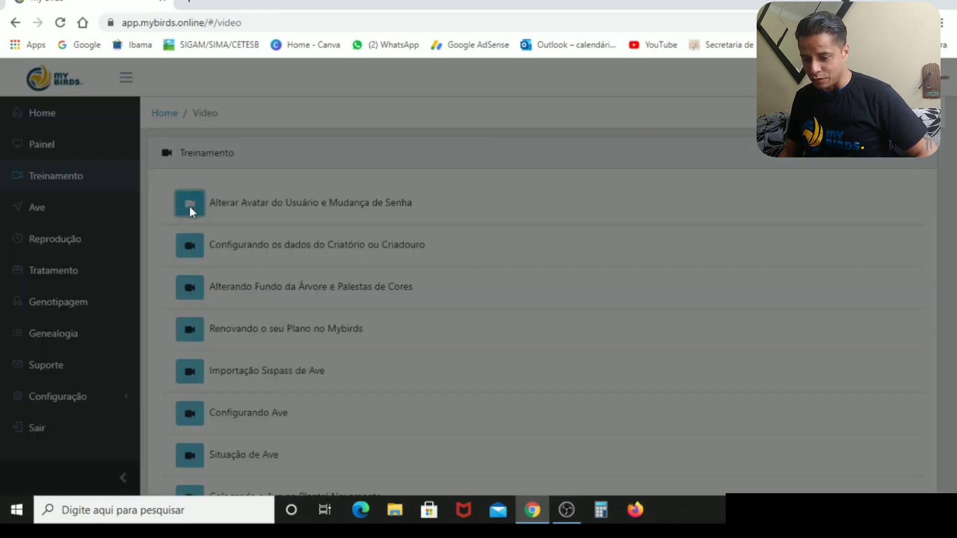
{"action": "left_click", "coordinate": [190, 203]}
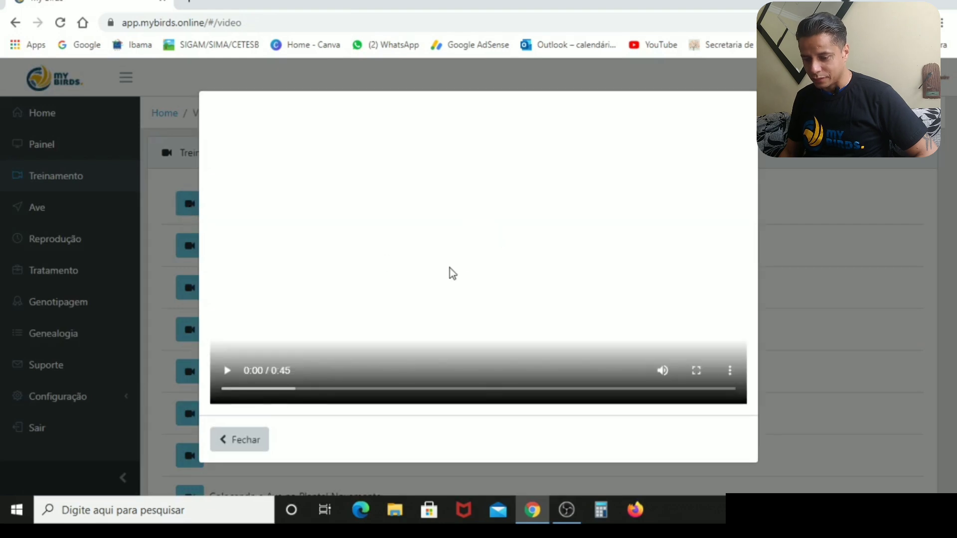
{"action": "left_click", "coordinate": [227, 371]}
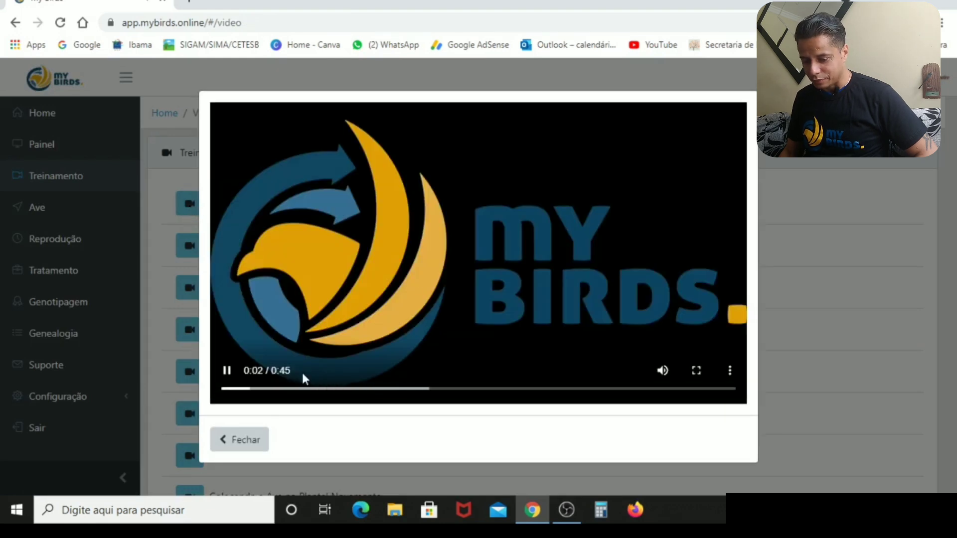
{"action": "mouse_move", "coordinate": [488, 317]}
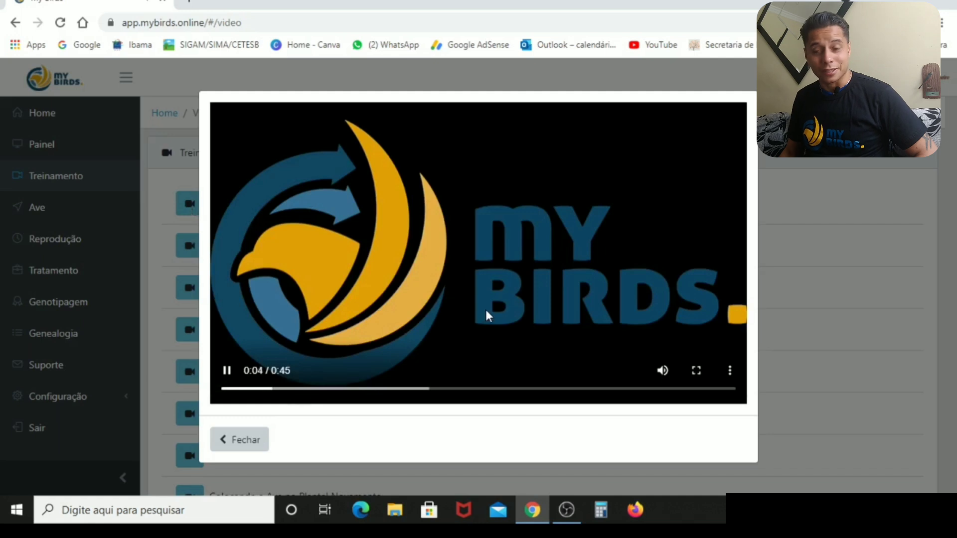
{"action": "mouse_move", "coordinate": [431, 372]}
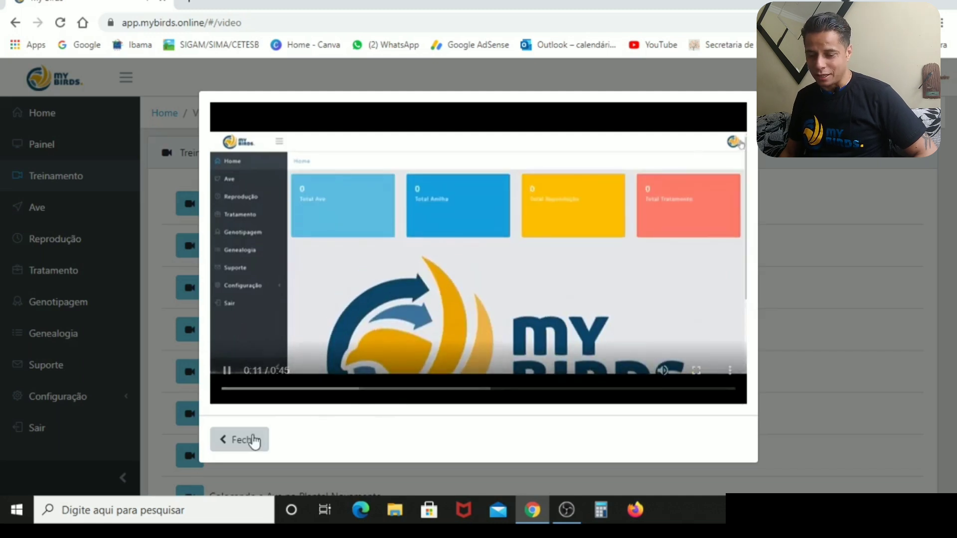
{"action": "left_click", "coordinate": [240, 440]}
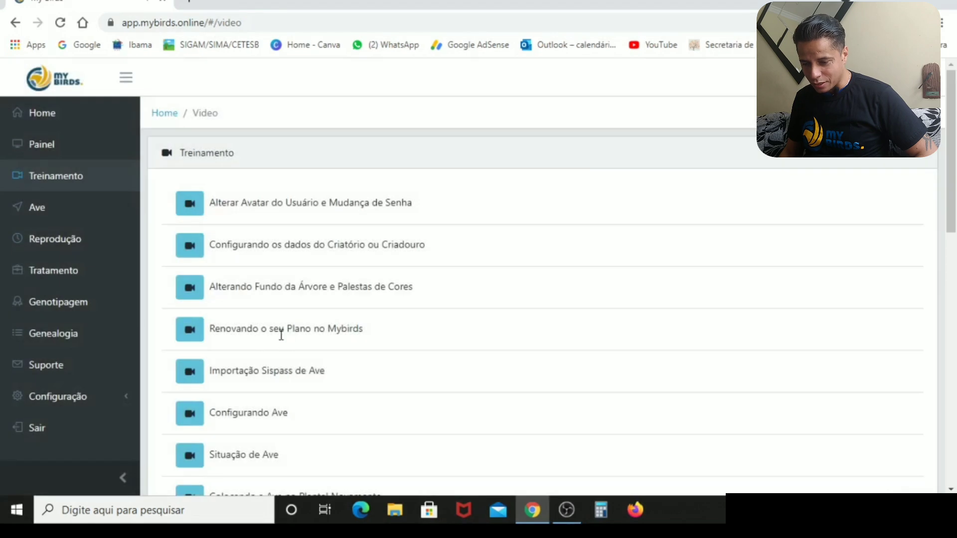
{"action": "mouse_move", "coordinate": [246, 289]}
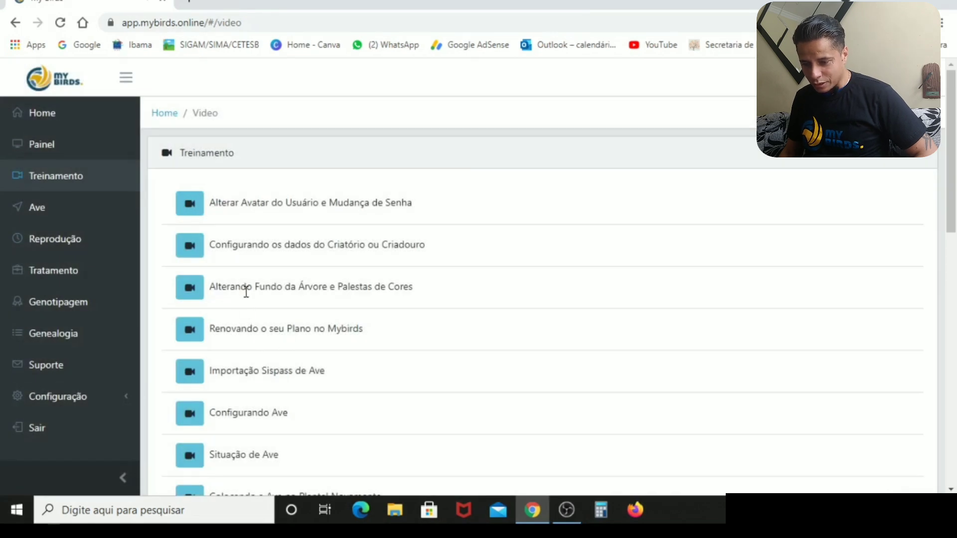
- Close the second training video and start the Configurando Ave video
{"action": "scroll", "scroll_direction": "down", "scroll_amount": 3}
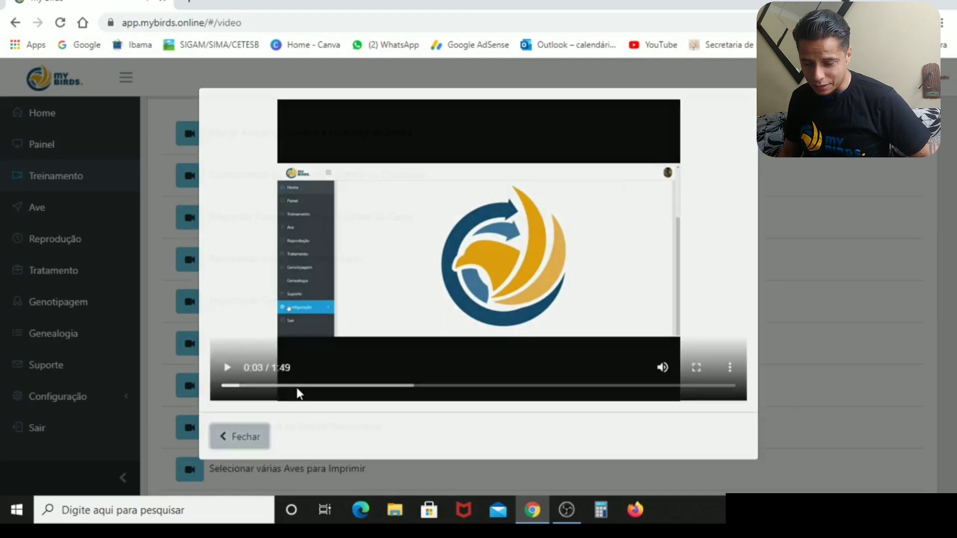
{"action": "left_click", "coordinate": [239, 436]}
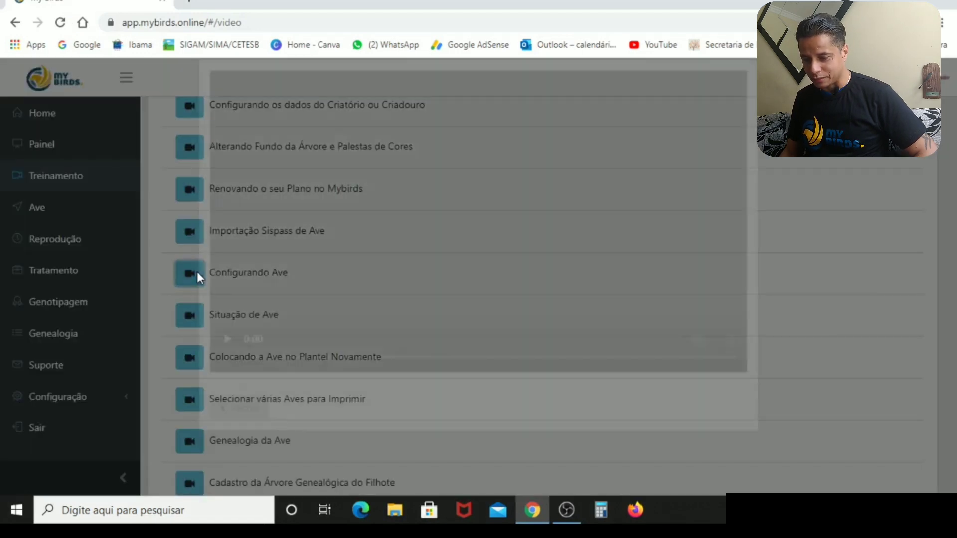
{"action": "left_click", "coordinate": [190, 273]}
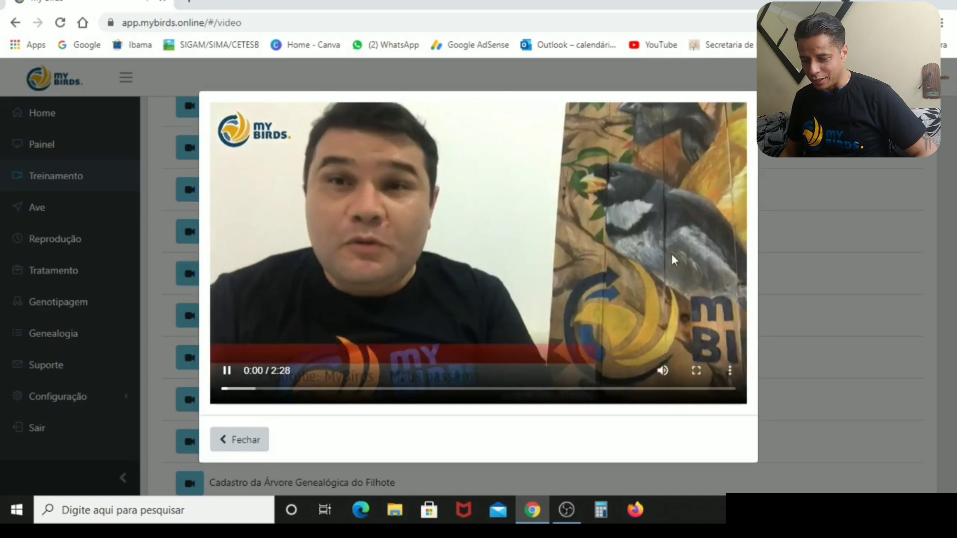